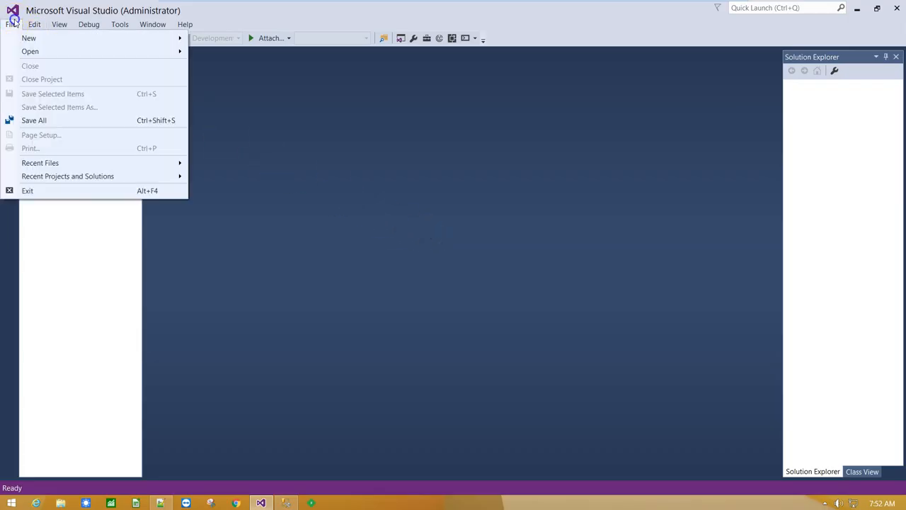
# - Create a new Integration Services project named SmartSheet-SSIS
pyautogui.click(28, 37)
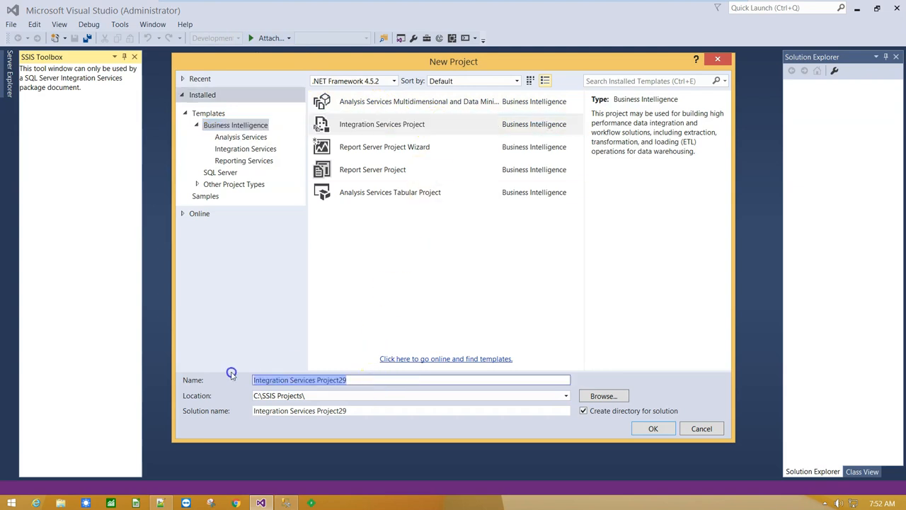
pyautogui.write('SmartSheet')
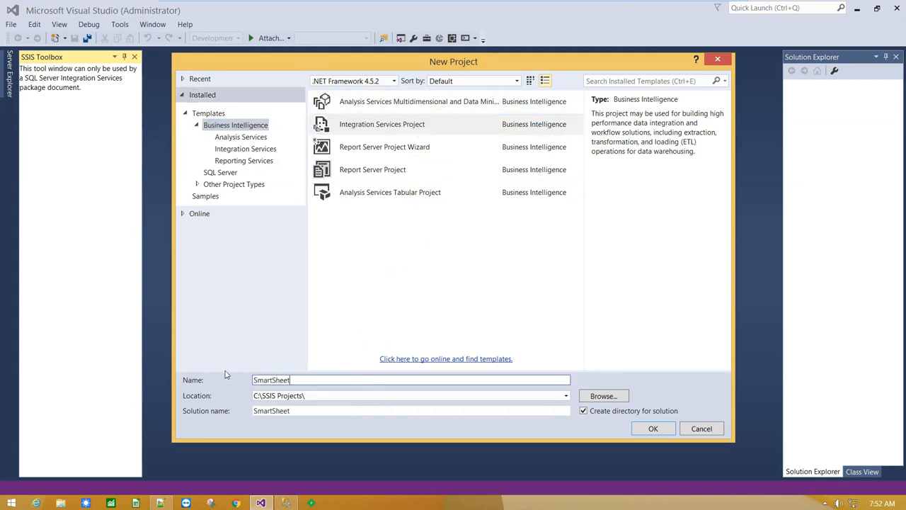
pyautogui.write('-SSIS')
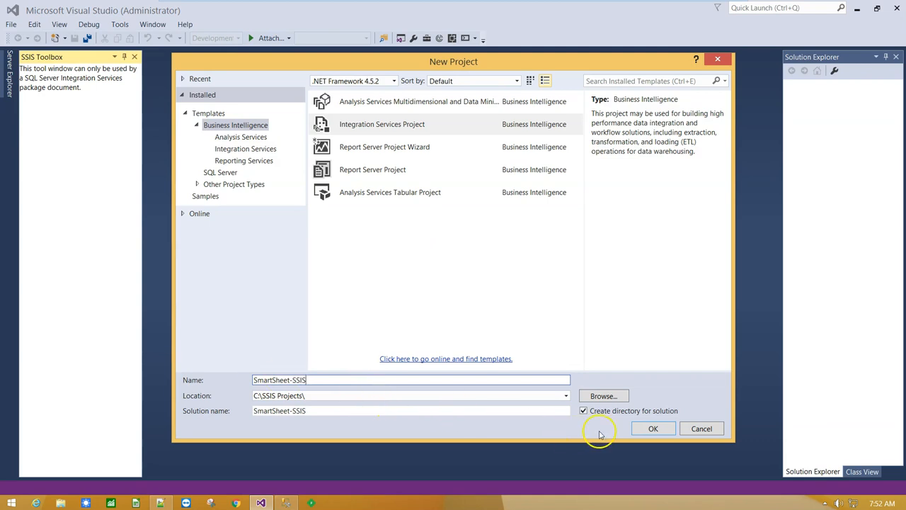
pyautogui.click(653, 428)
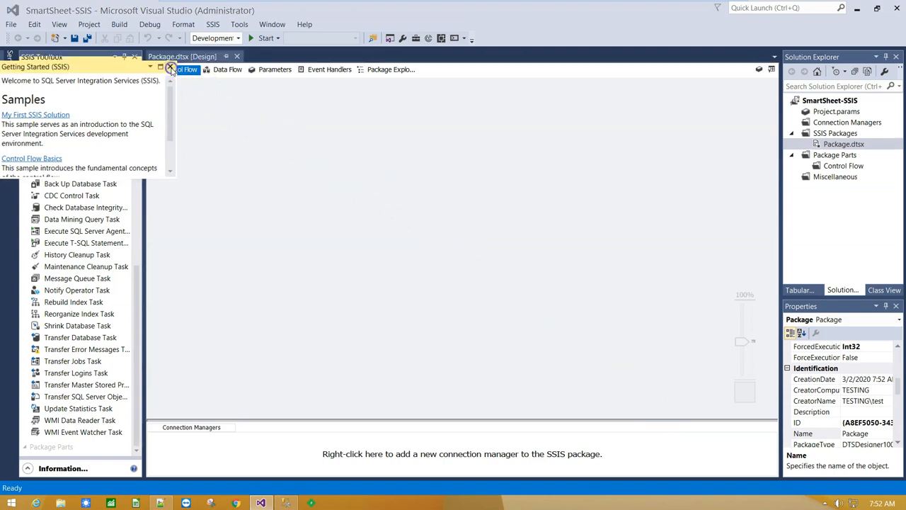
# - Dismiss Getting Started and add a Data Flow Task to the package
pyautogui.click(227, 69)
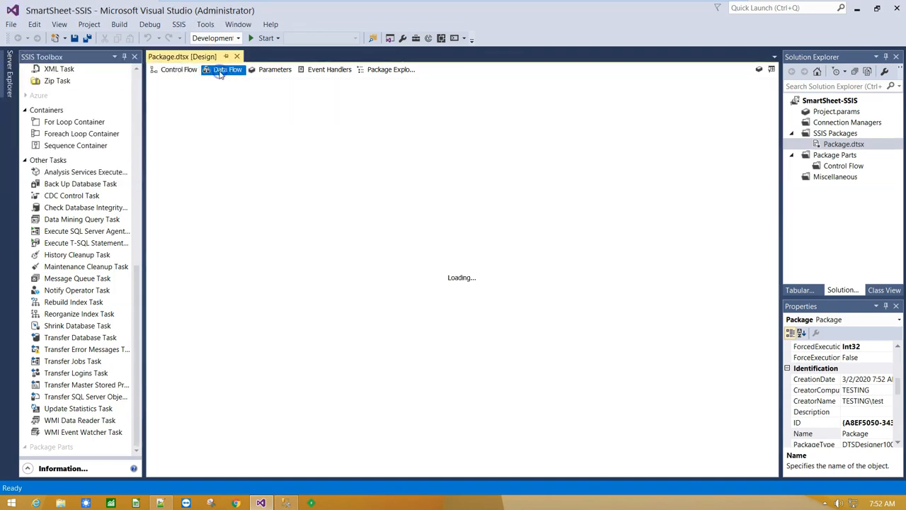
pyautogui.click(228, 68)
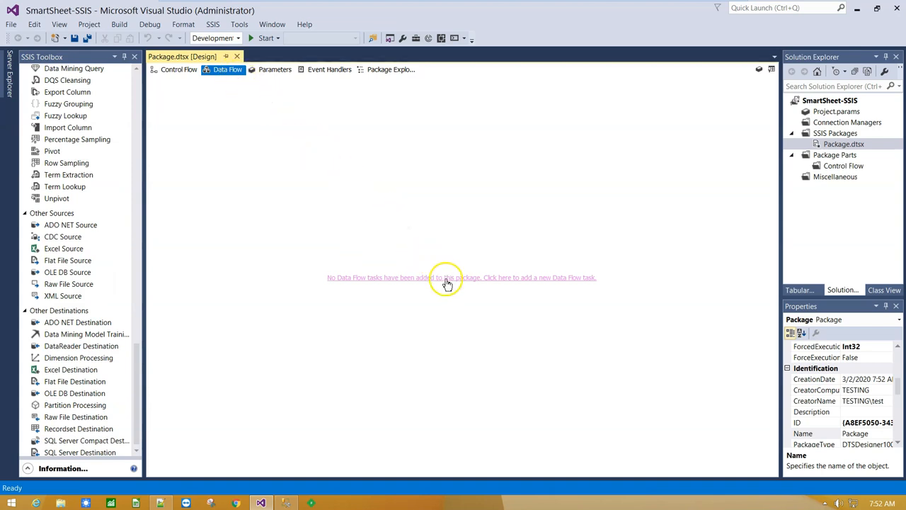
pyautogui.click(447, 276)
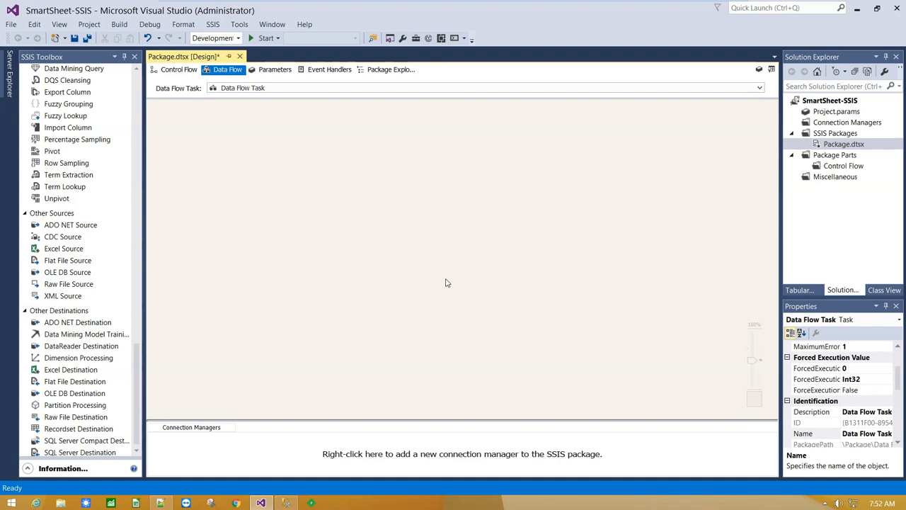
pyautogui.moveTo(448, 282)
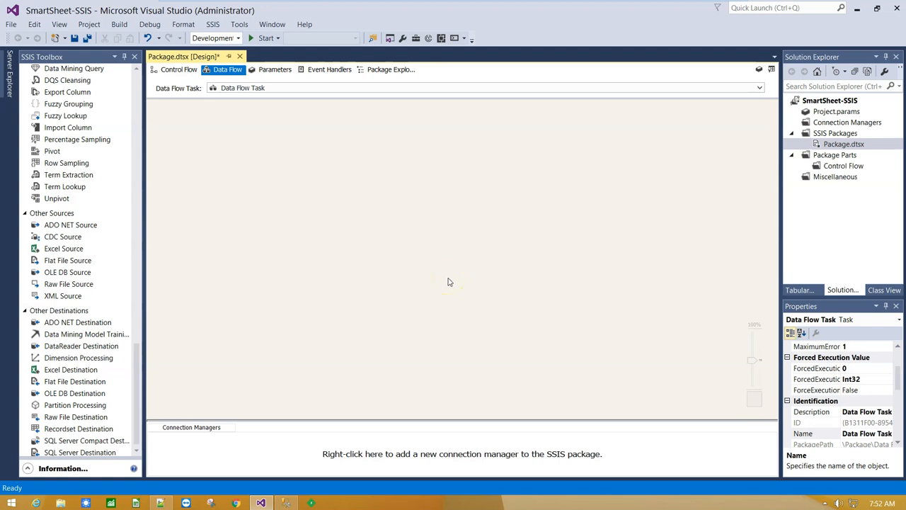
pyautogui.moveTo(250, 447)
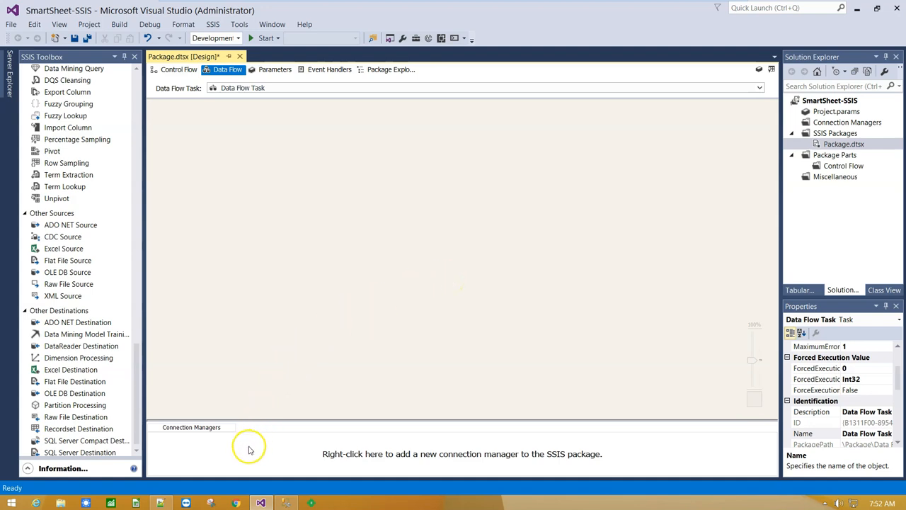
# - Start a new connection manager and choose the REST connection type
pyautogui.rightClick(249, 451)
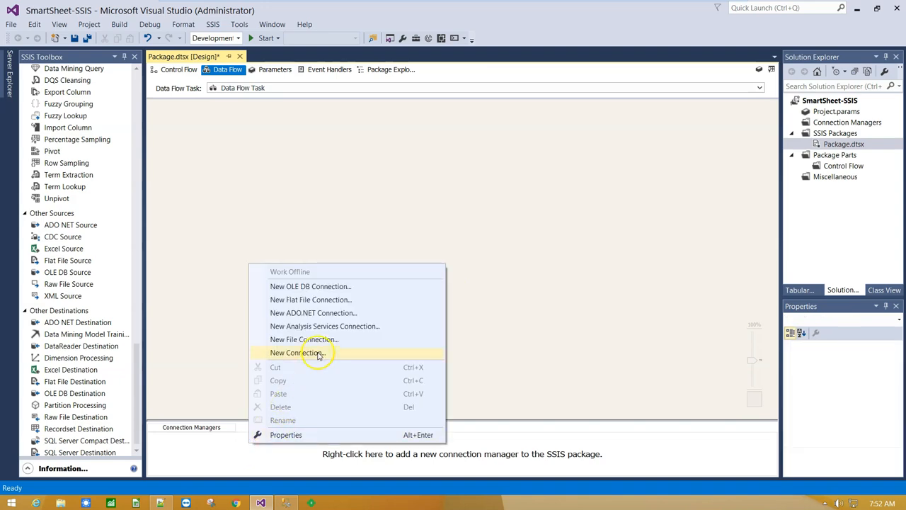
pyautogui.click(298, 353)
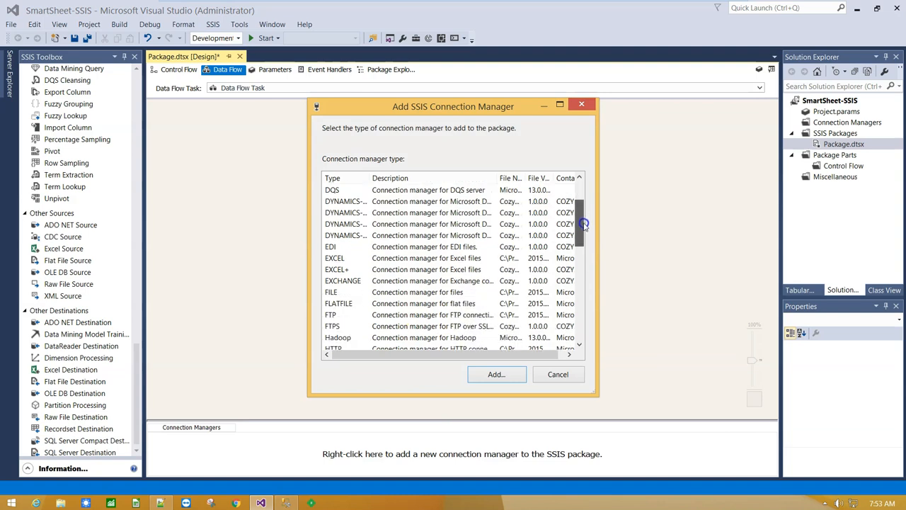
pyautogui.scroll(-3)
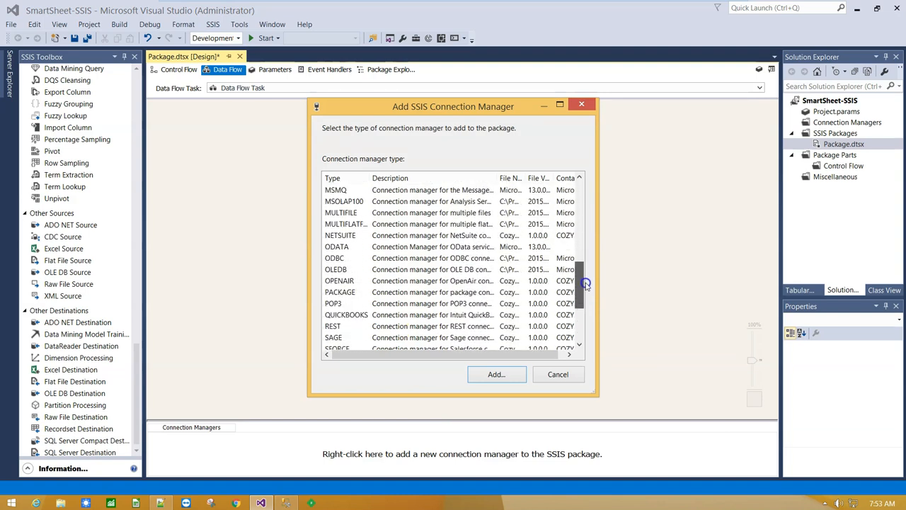
pyautogui.click(346, 315)
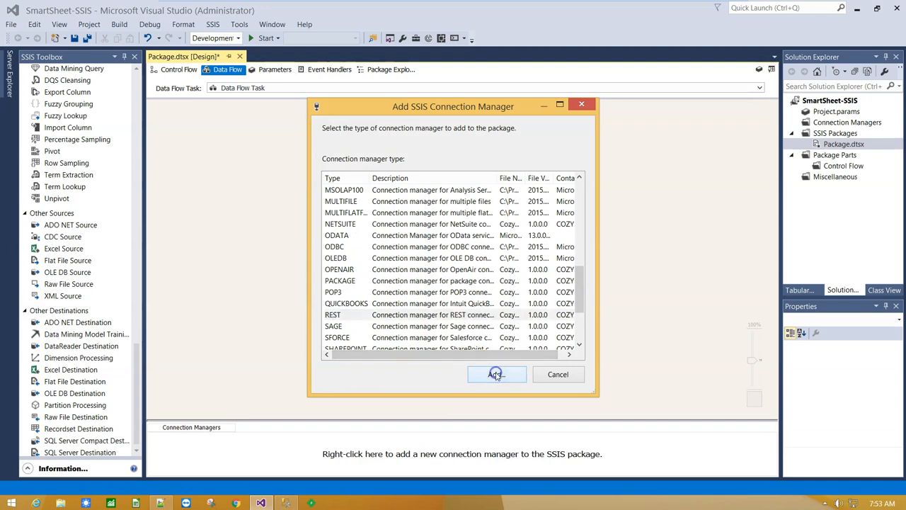
# - Add the REST connection manager with the Smartsheet configuration and begin creating a new token
pyautogui.click(495, 374)
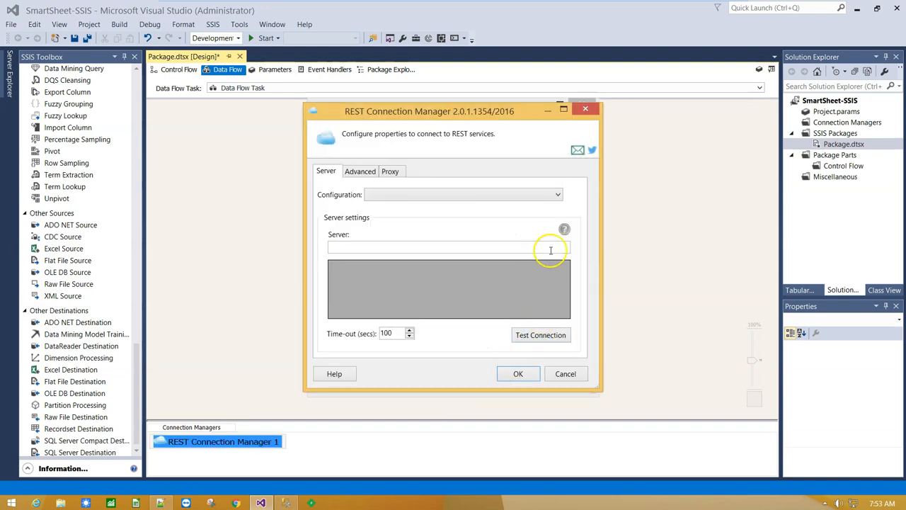
pyautogui.click(558, 194)
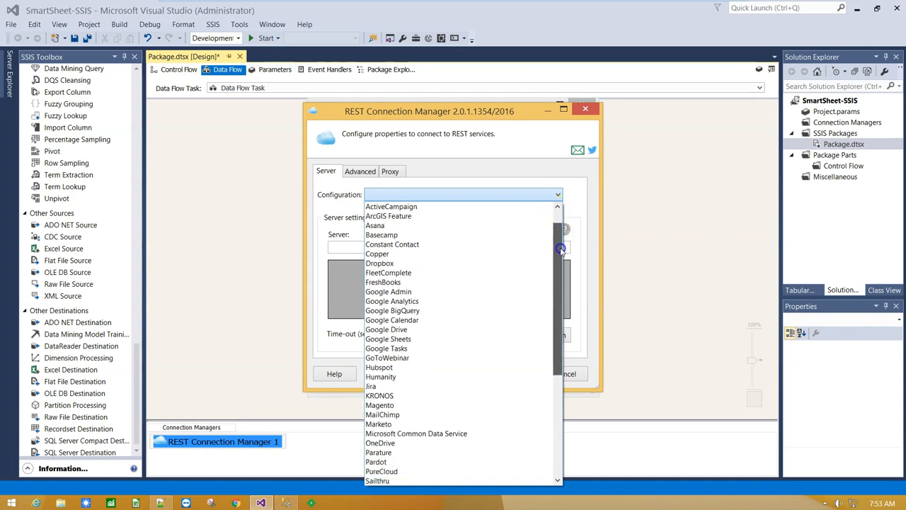
pyautogui.scroll(-3)
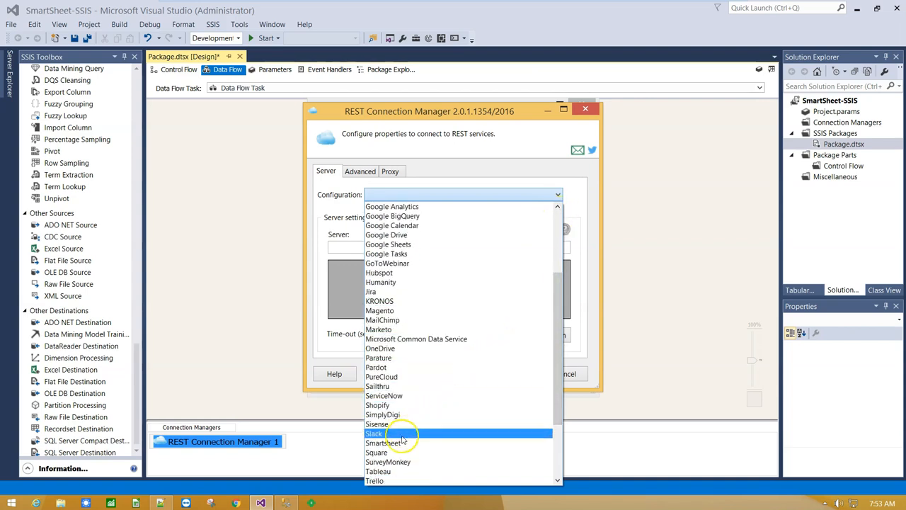
pyautogui.click(386, 442)
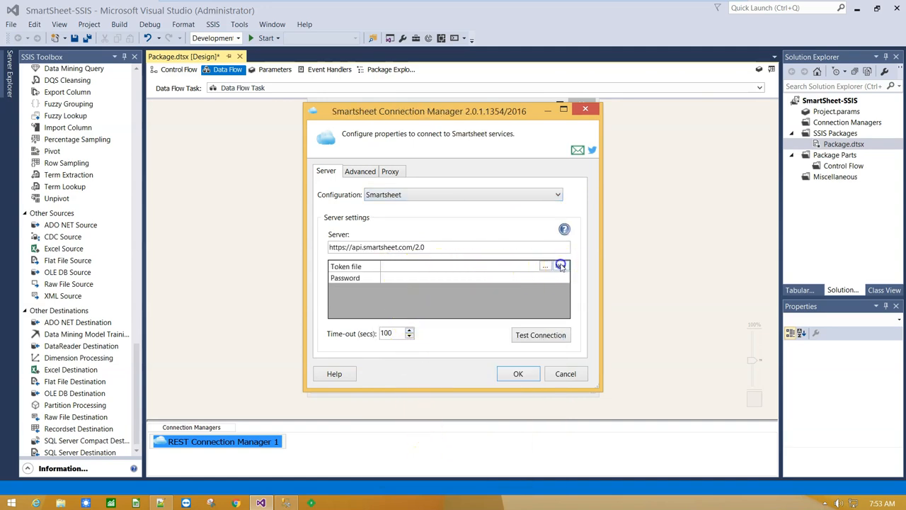
pyautogui.click(561, 266)
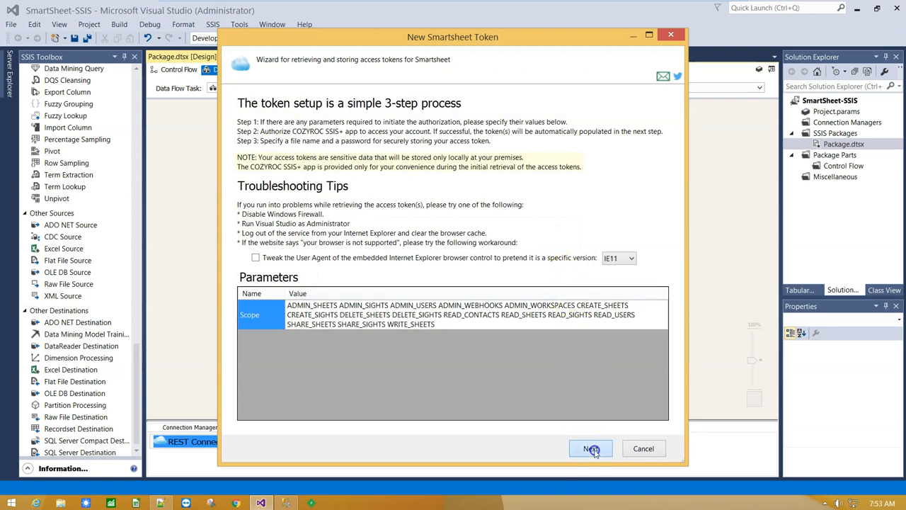
# - Sign in to the Smartsheet account with email and password and allow the app access
pyautogui.click(590, 448)
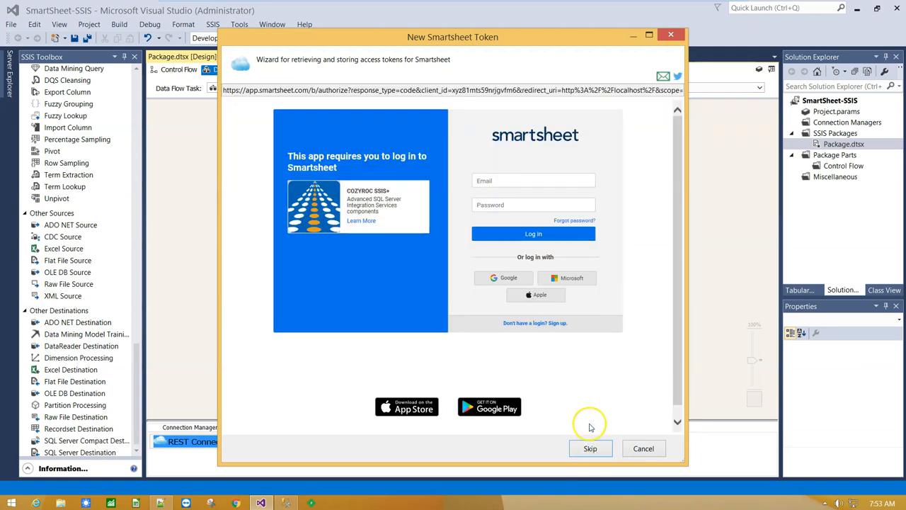
pyautogui.click(532, 181)
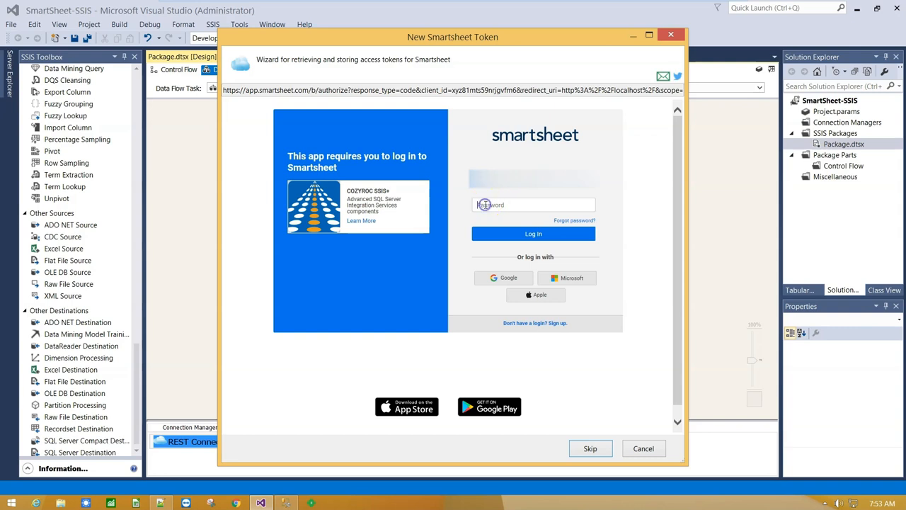
pyautogui.write('password')
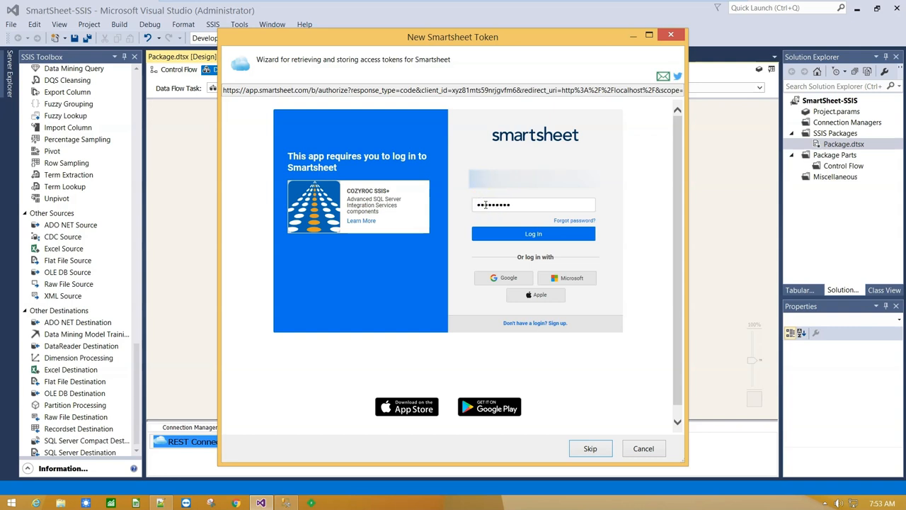
pyautogui.click(533, 234)
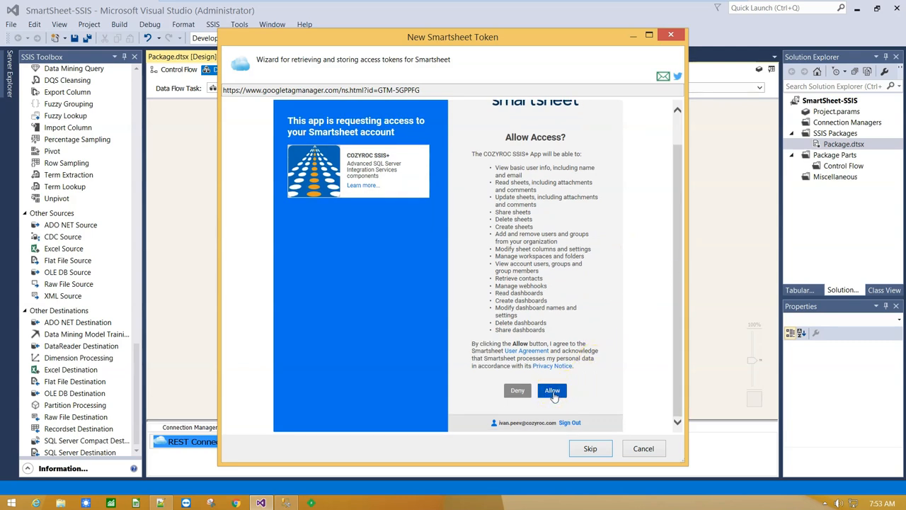
pyautogui.click(552, 391)
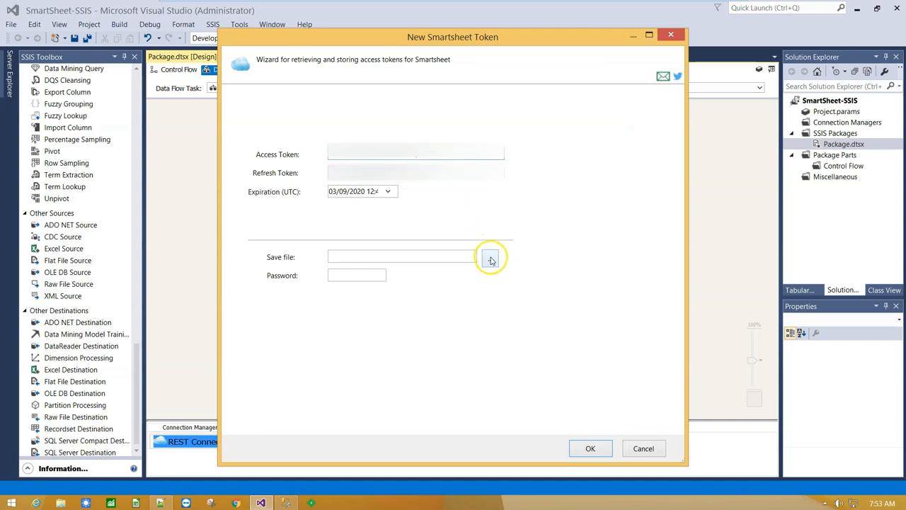
# - Save the token as token.xml in the Smartsheet-SSIS project folder as the connection's token file
pyautogui.click(490, 256)
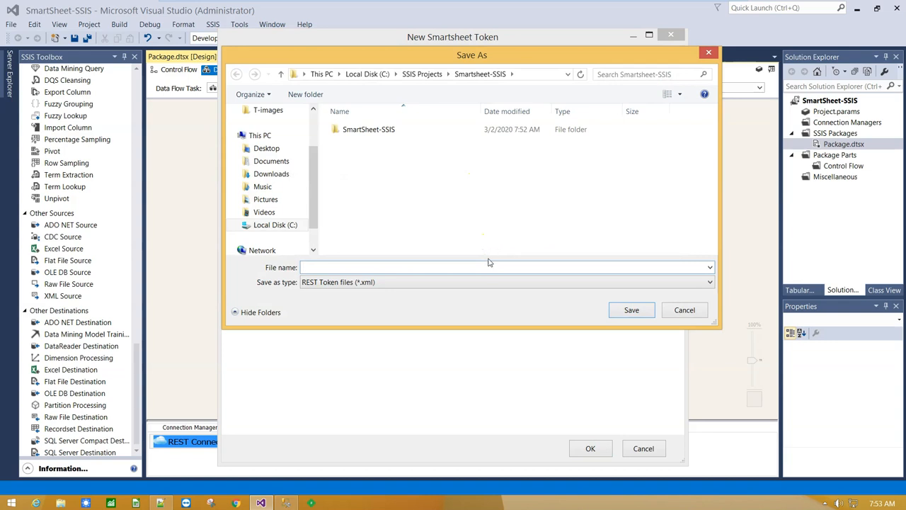
pyautogui.click(425, 266)
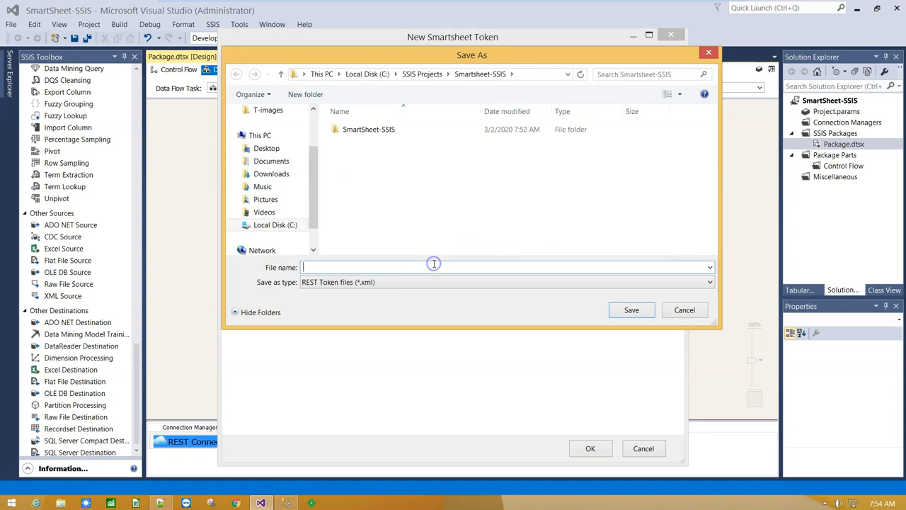
pyautogui.write('token')
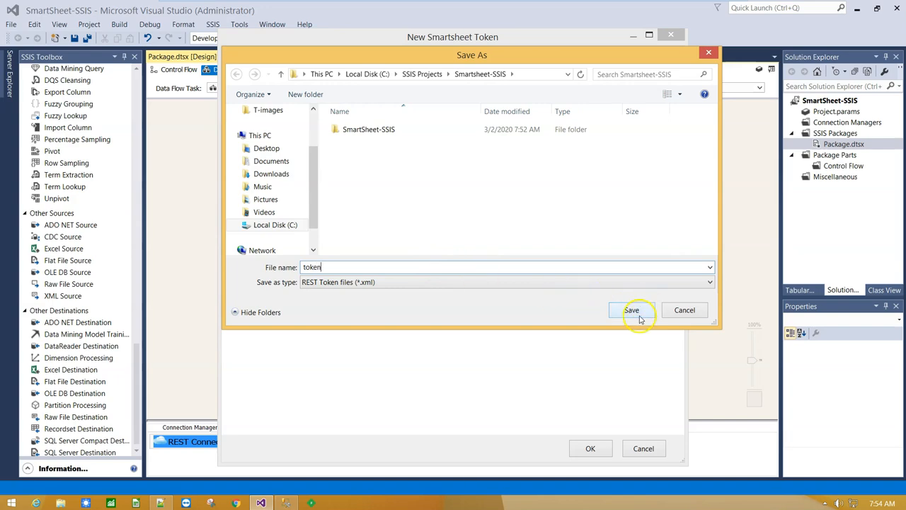
pyautogui.click(632, 310)
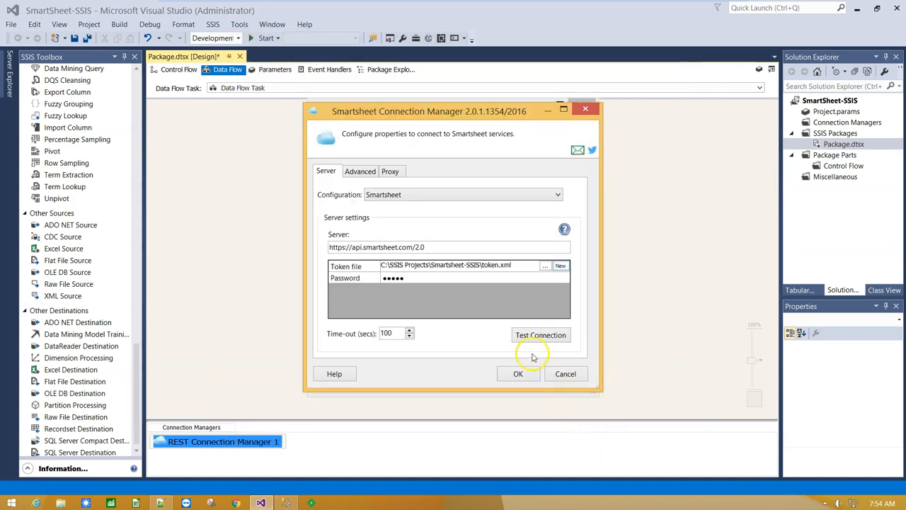
# - Test the Smartsheet connection successfully and accept the connection manager settings
pyautogui.click(541, 335)
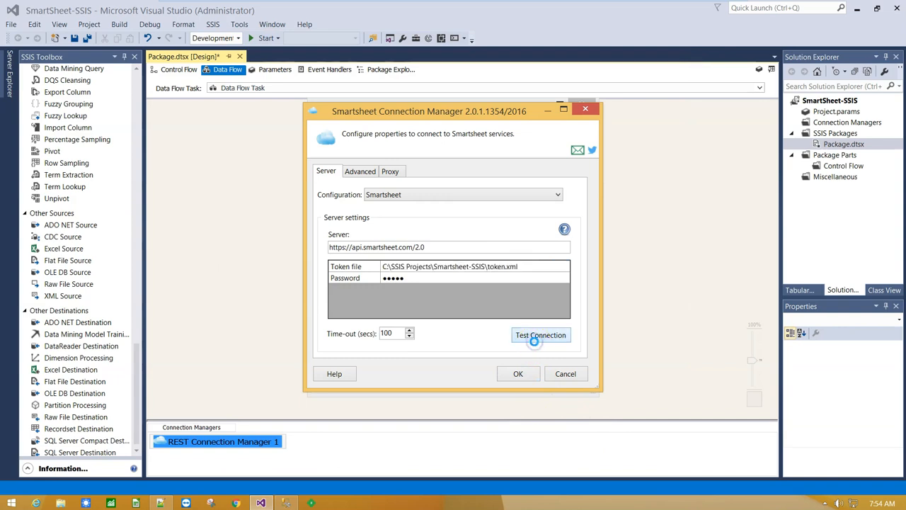
pyautogui.click(541, 334)
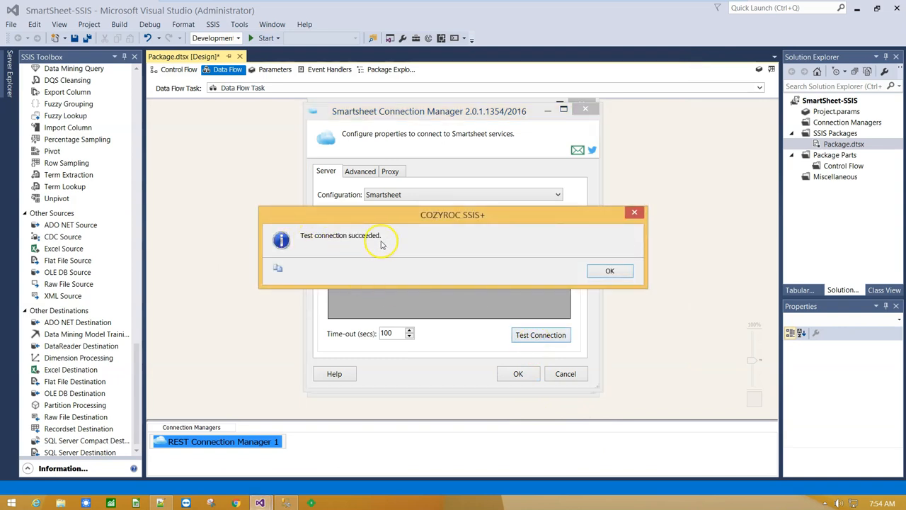
pyautogui.click(609, 271)
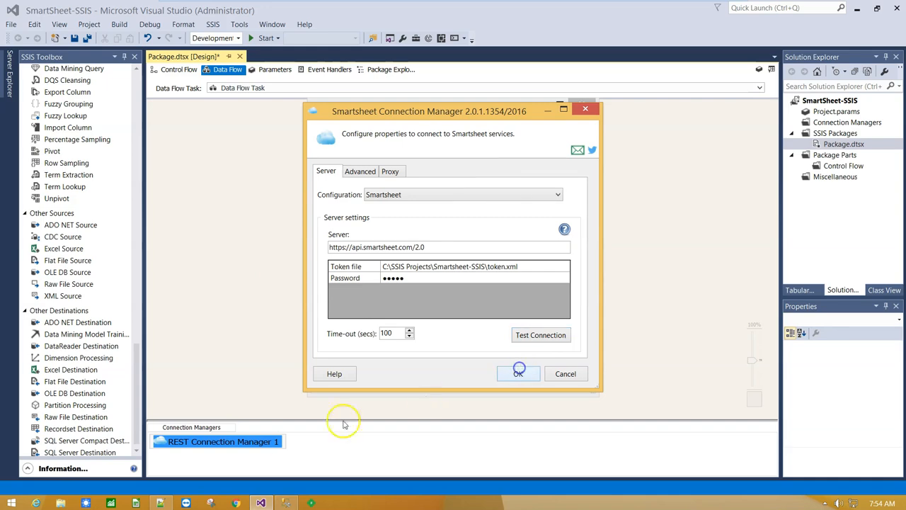
pyautogui.click(519, 374)
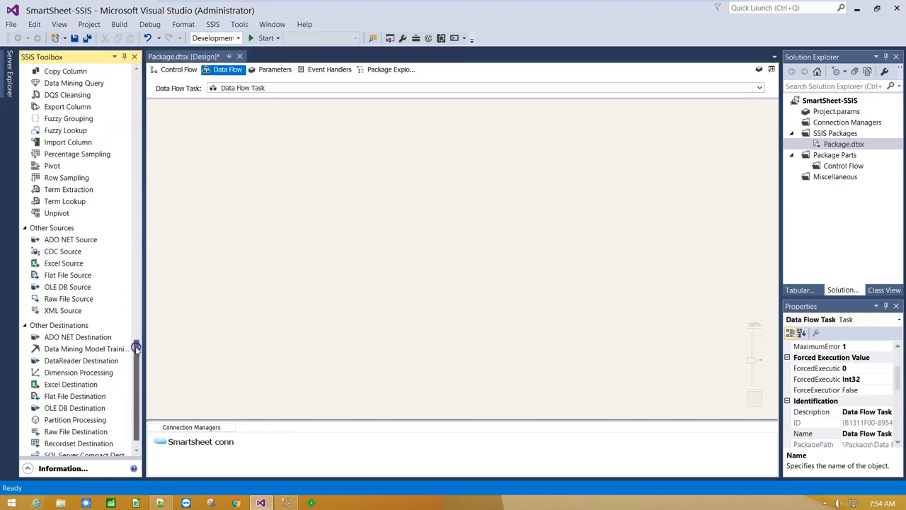
# - Place a REST Source on the data flow canvas named SmartSheet REST Source
pyautogui.scroll(-3)
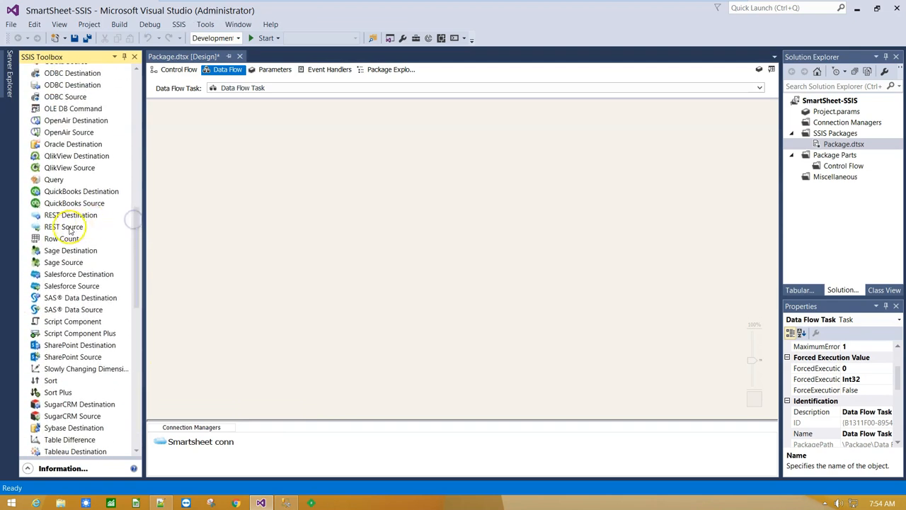
pyautogui.click(64, 226)
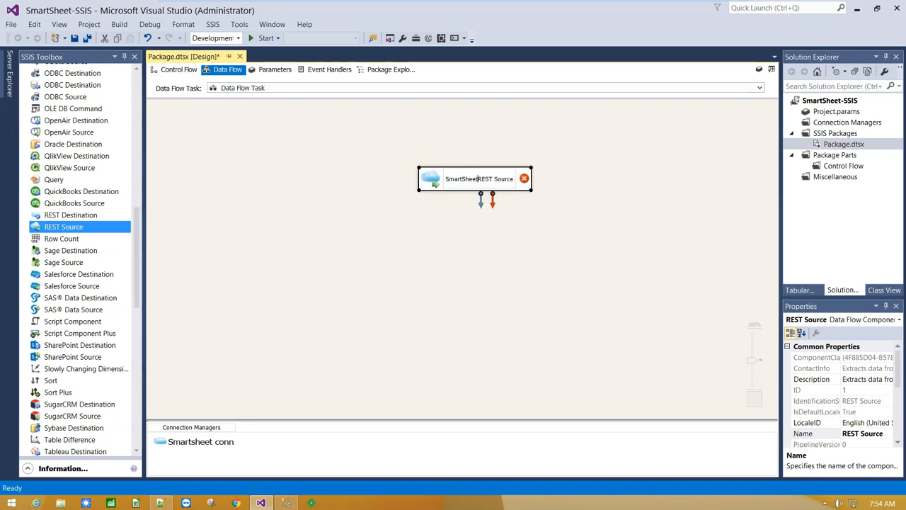
pyautogui.click(450, 229)
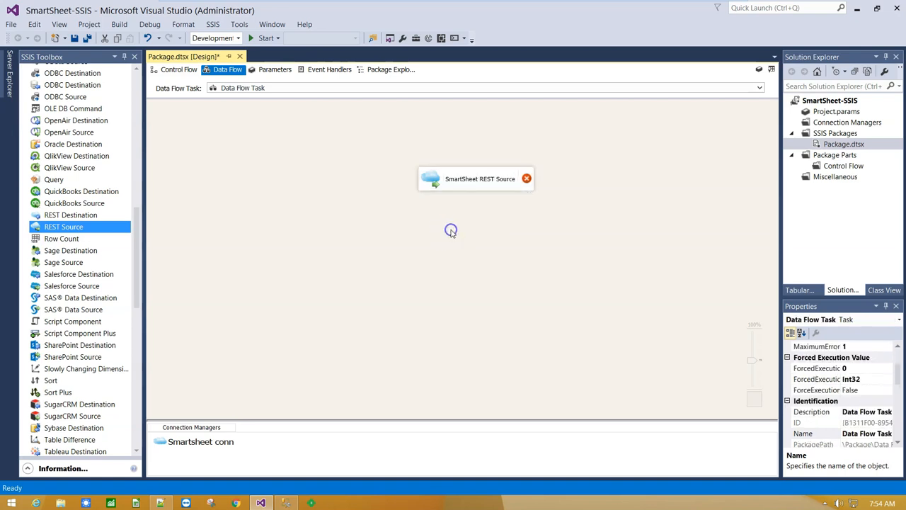
pyautogui.moveTo(475, 179)
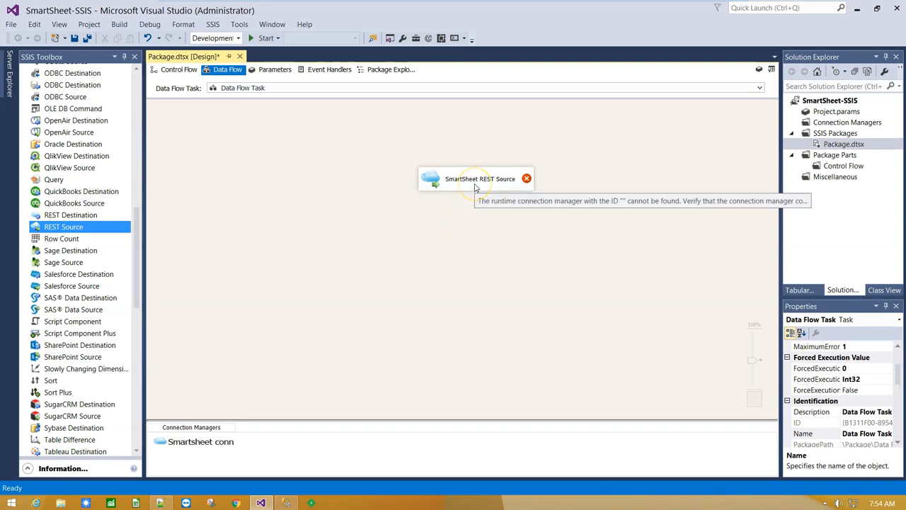
# - Set the source to read the Report resource through Smartsheet conn
pyautogui.doubleClick(478, 179)
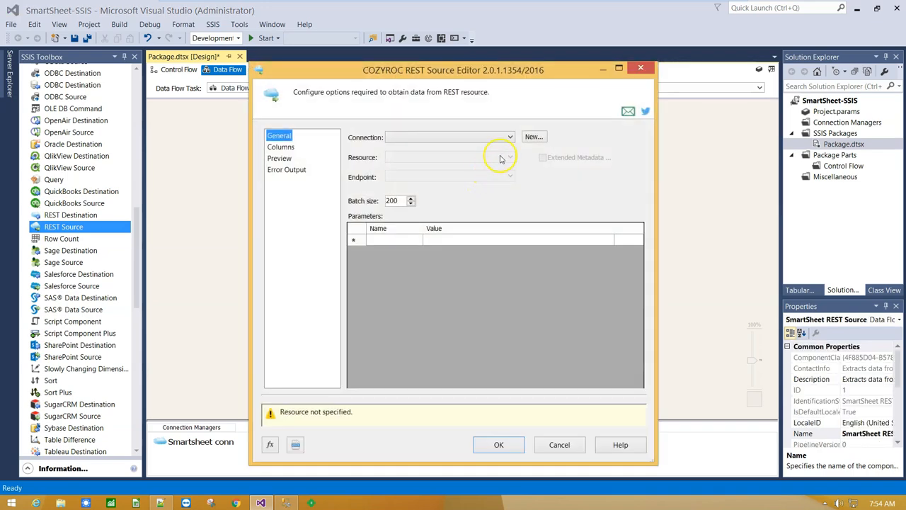
pyautogui.click(510, 136)
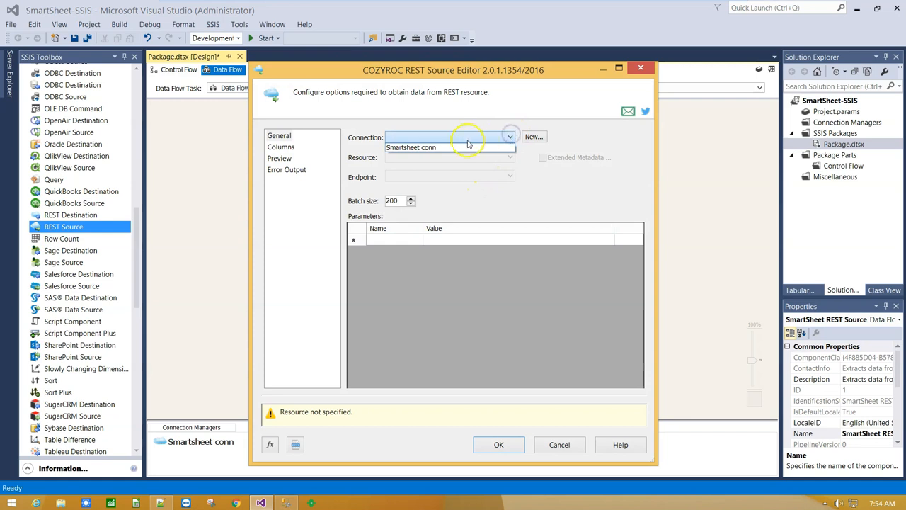
pyautogui.click(411, 148)
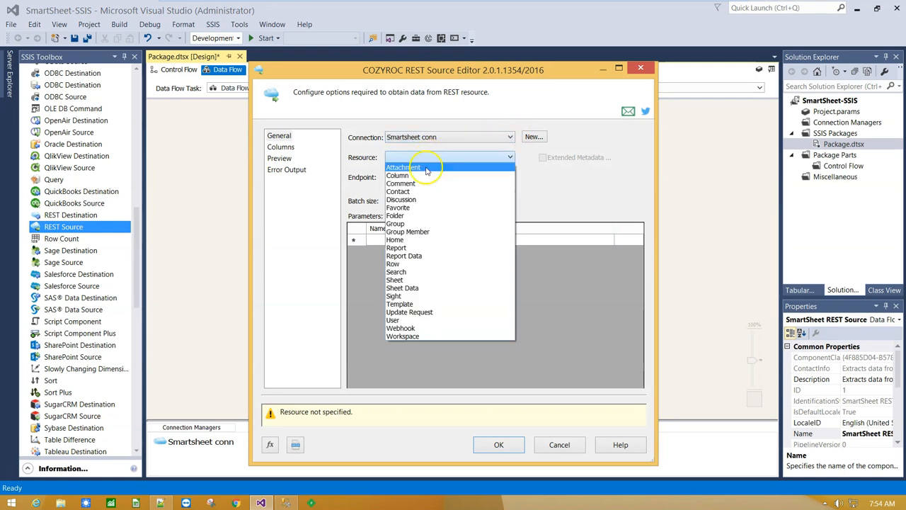
pyautogui.moveTo(435, 248)
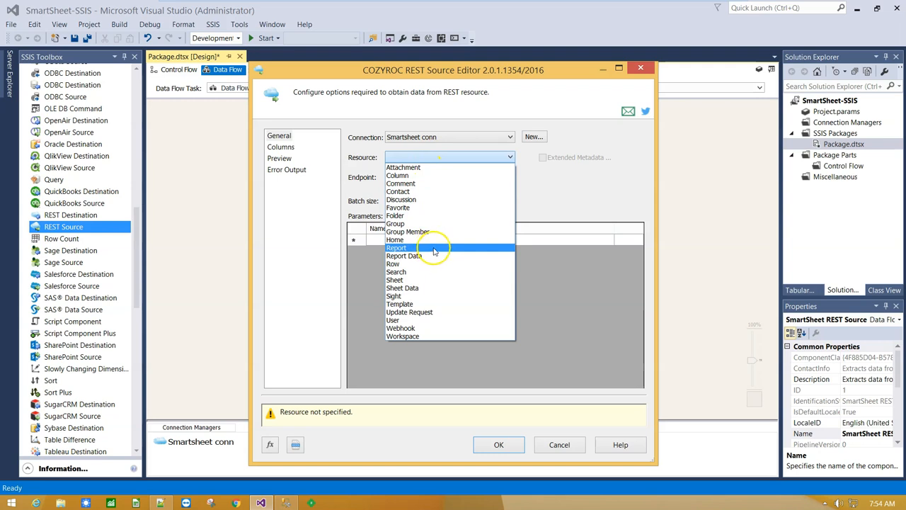
pyautogui.click(396, 246)
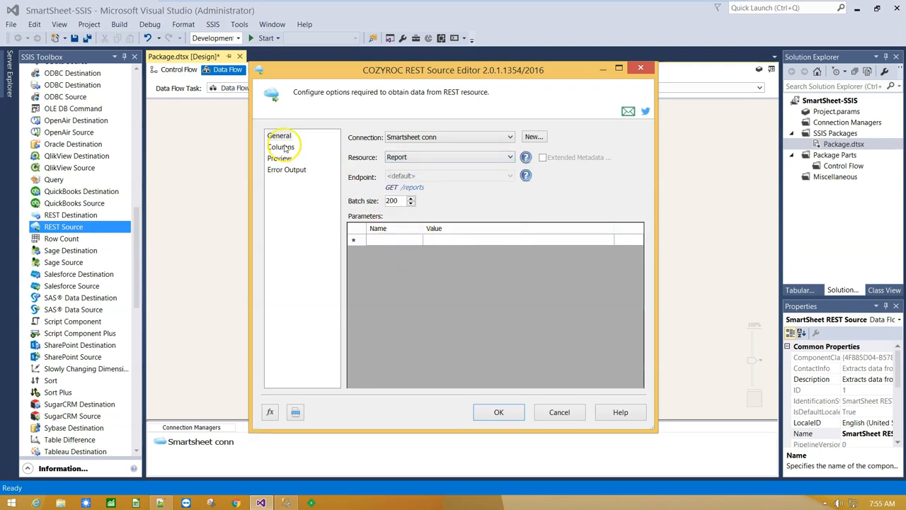
# - Exclude the createdAt and modifiedAt columns from the source output
pyautogui.click(280, 146)
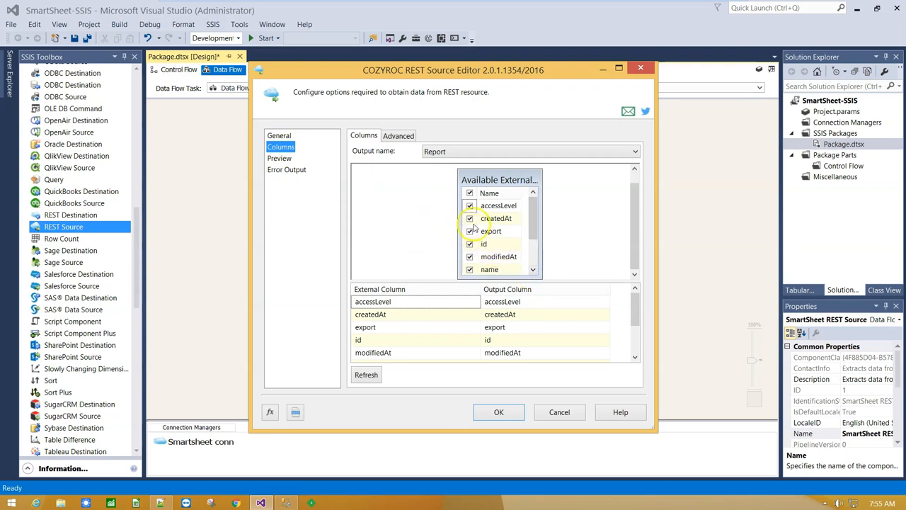
pyautogui.click(470, 218)
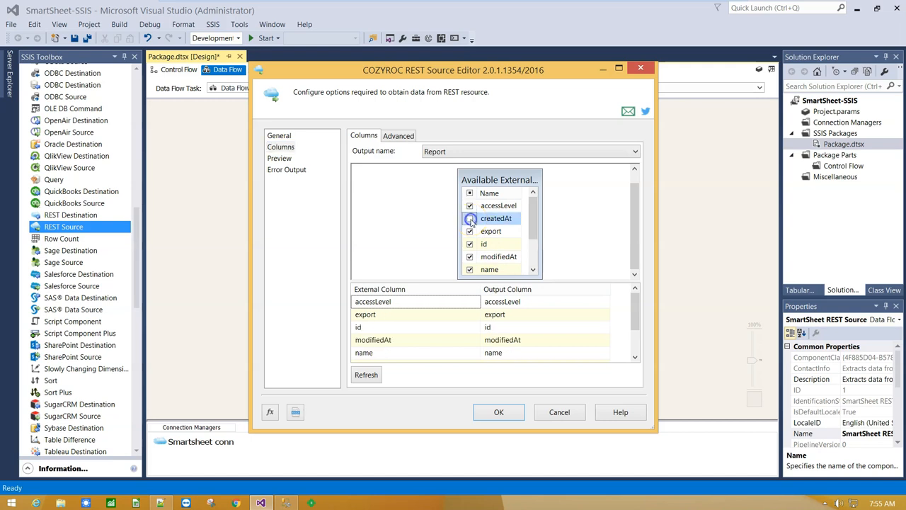
pyautogui.click(470, 218)
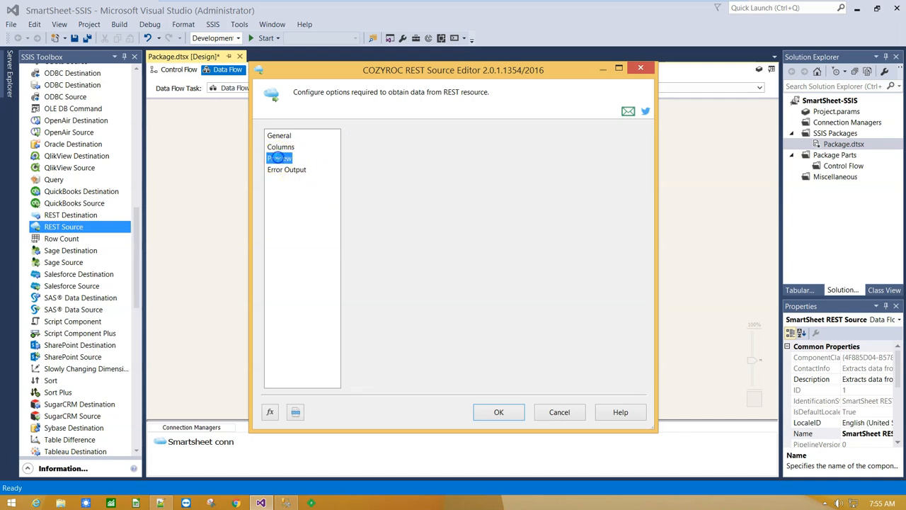
# - Preview the ten returned Report rows and accept the REST source settings
pyautogui.click(279, 159)
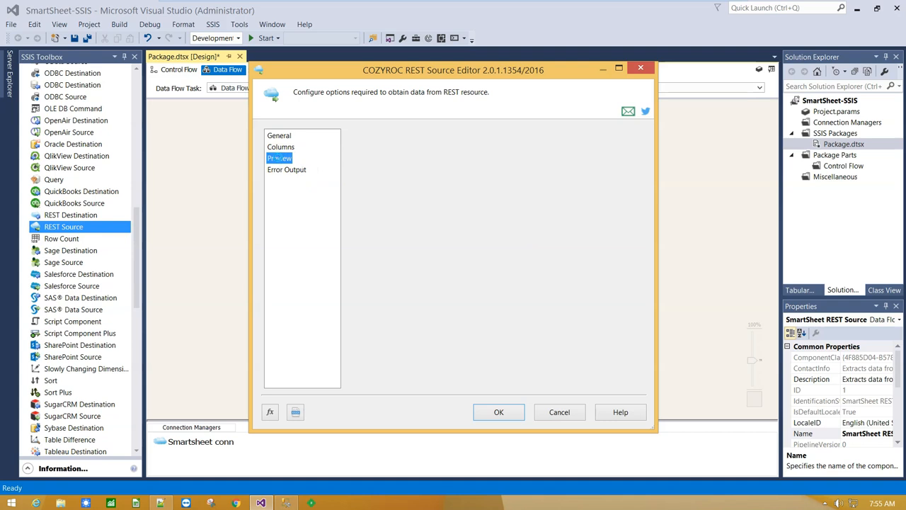
pyautogui.click(279, 158)
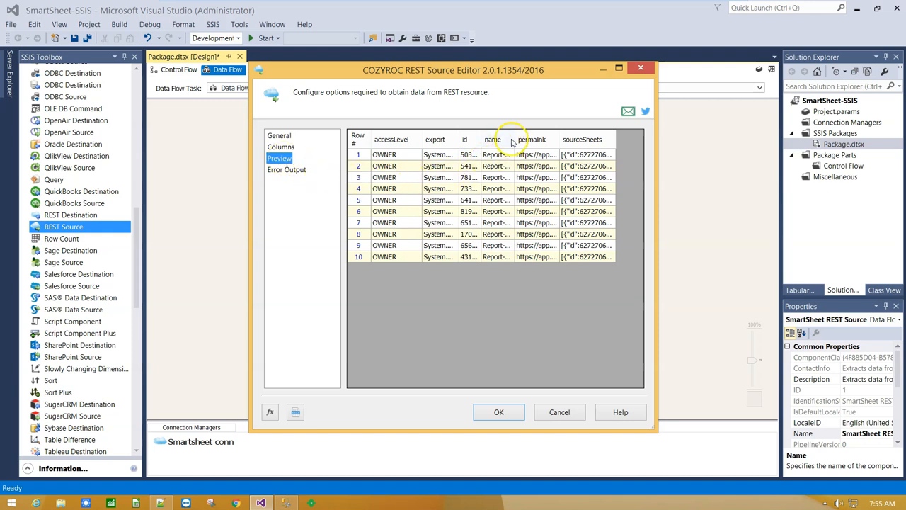
pyautogui.click(531, 139)
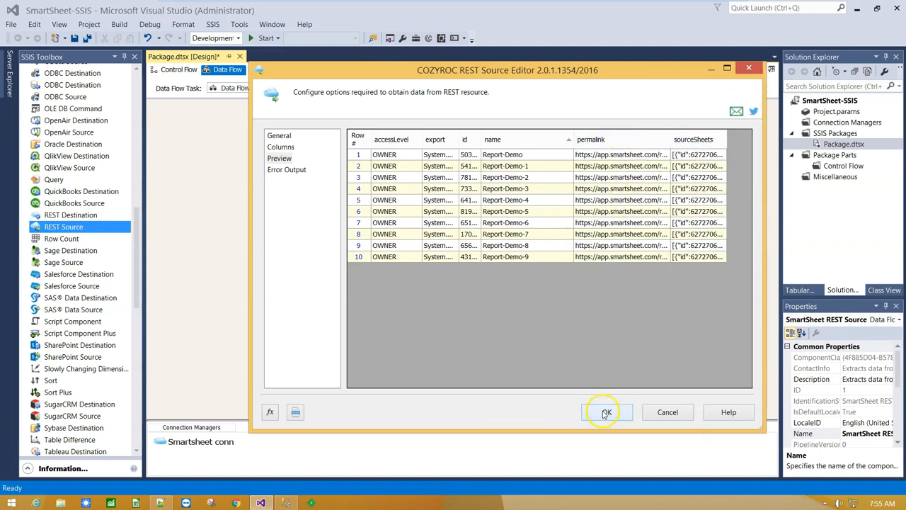
pyautogui.click(606, 412)
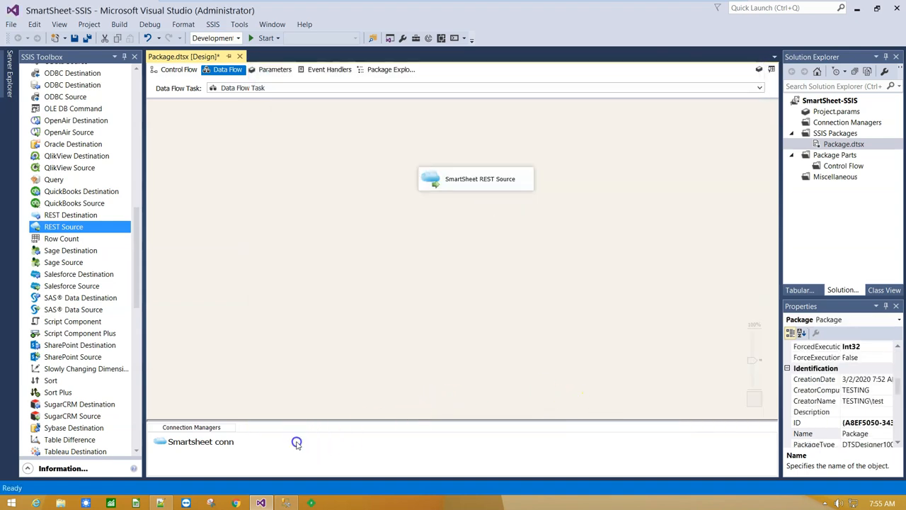
# - Add an OLE DB connection manager to the Alex database and rename it 'DB conn'
pyautogui.rightClick(298, 442)
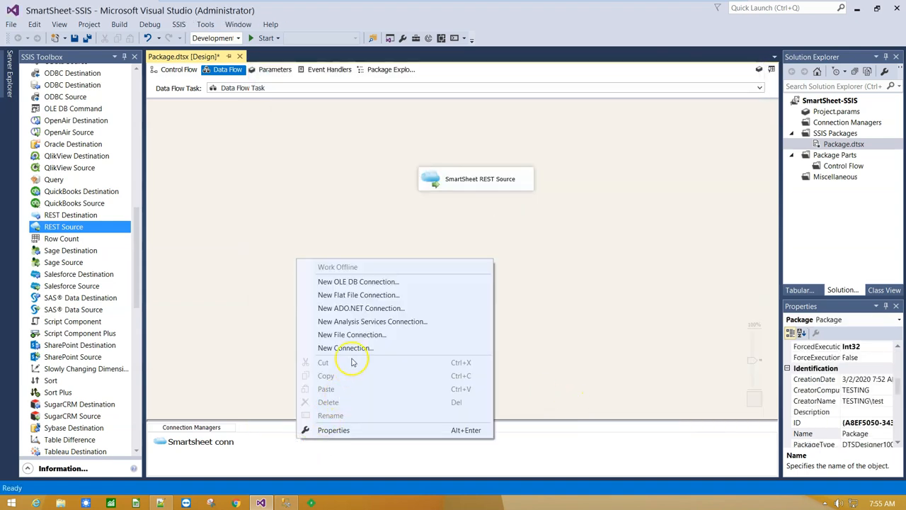
pyautogui.click(358, 281)
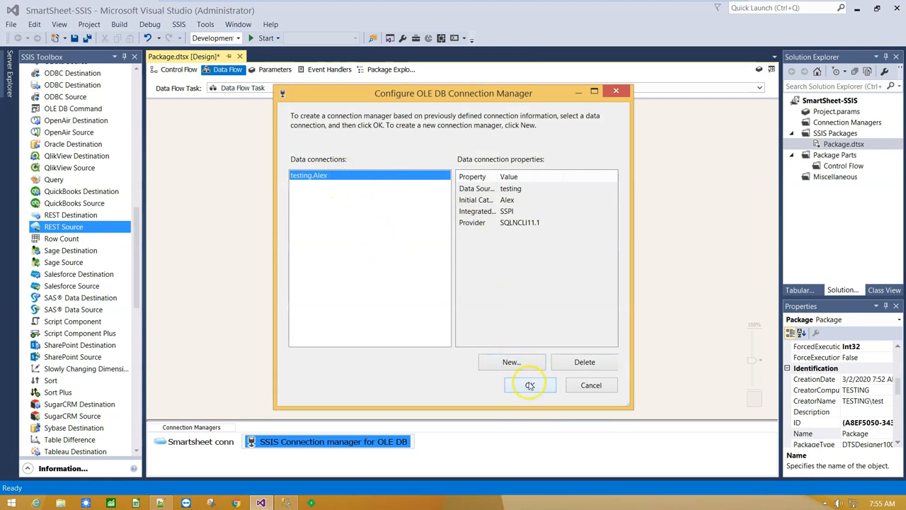
pyautogui.click(530, 385)
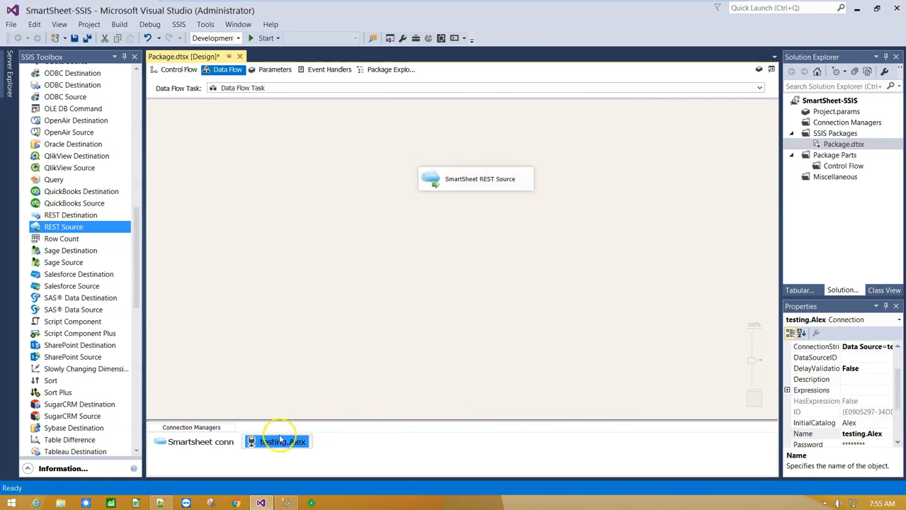
pyautogui.click(276, 442)
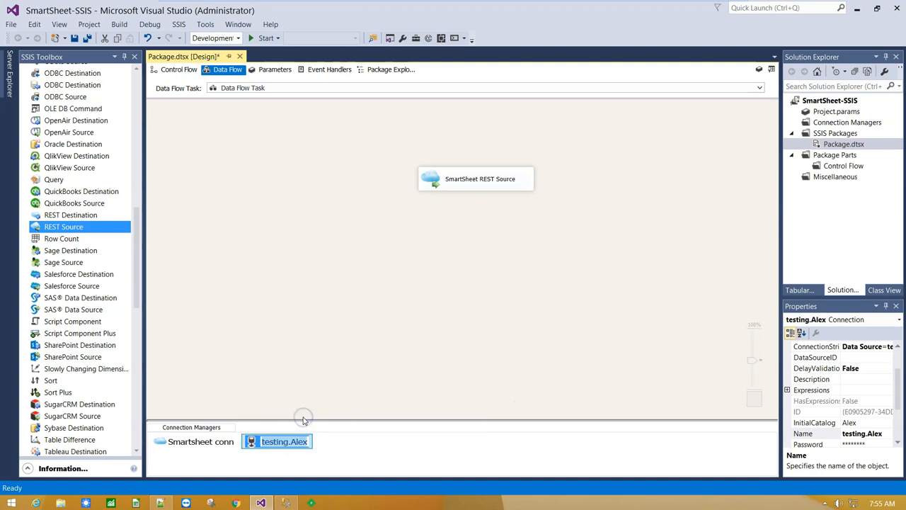
pyautogui.write('DB conn')
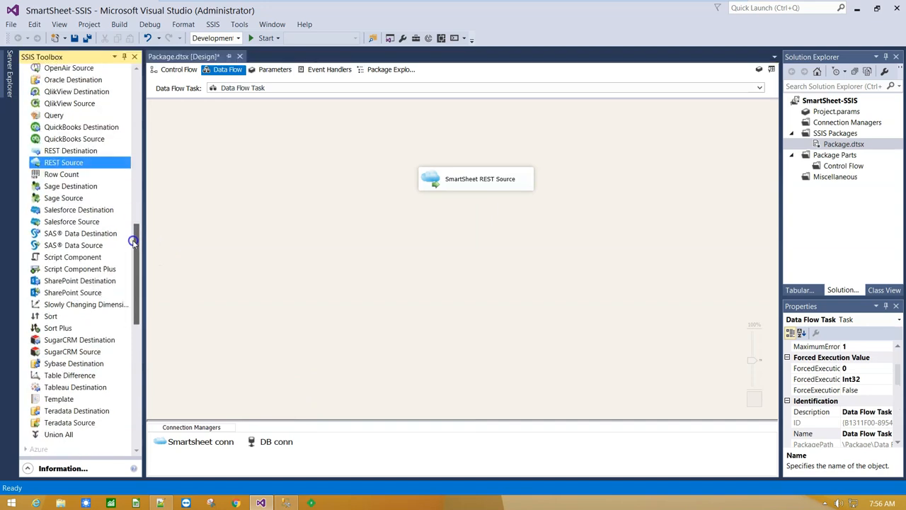
# - Place an OLE DB Destination on the data flow and enter its editor despite no input columns
pyautogui.scroll(-3)
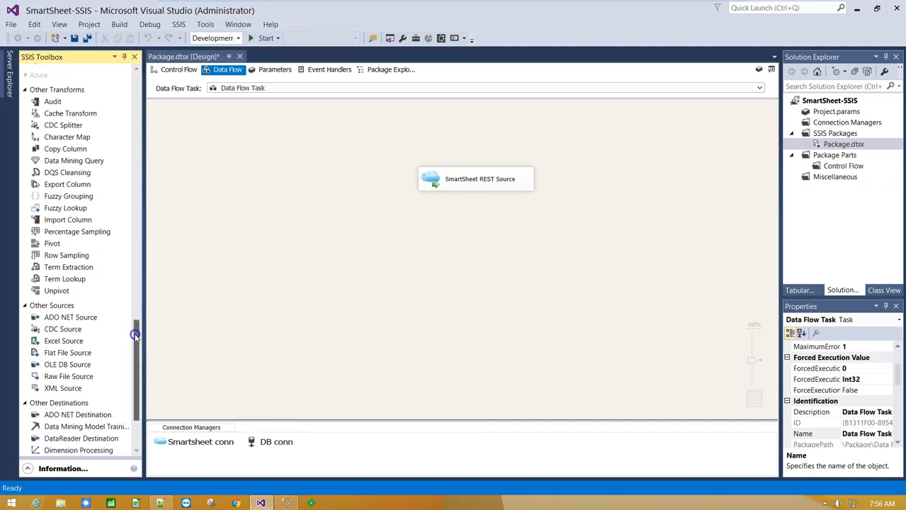
pyautogui.scroll(-3)
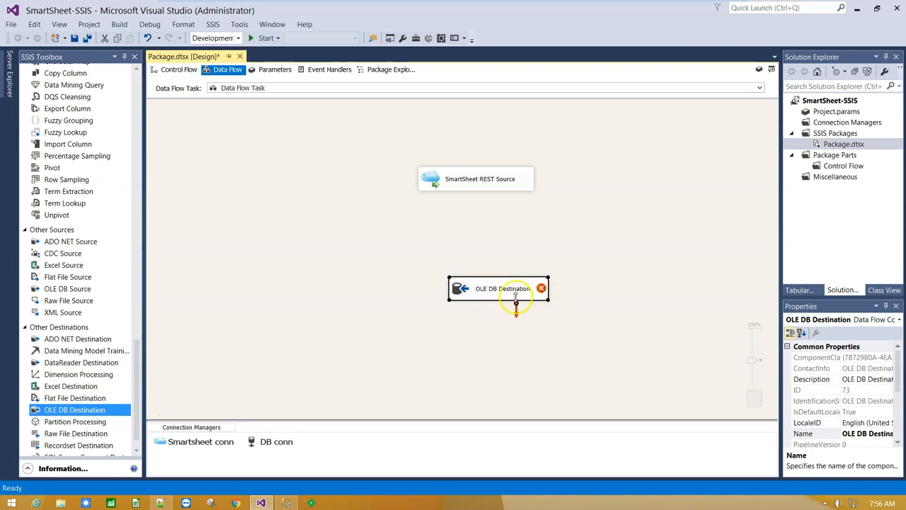
pyautogui.doubleClick(498, 289)
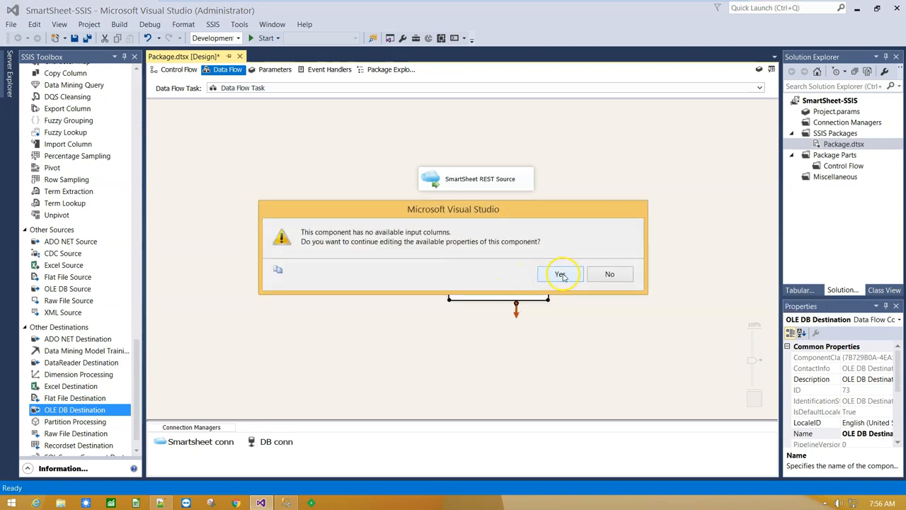
pyautogui.click(561, 274)
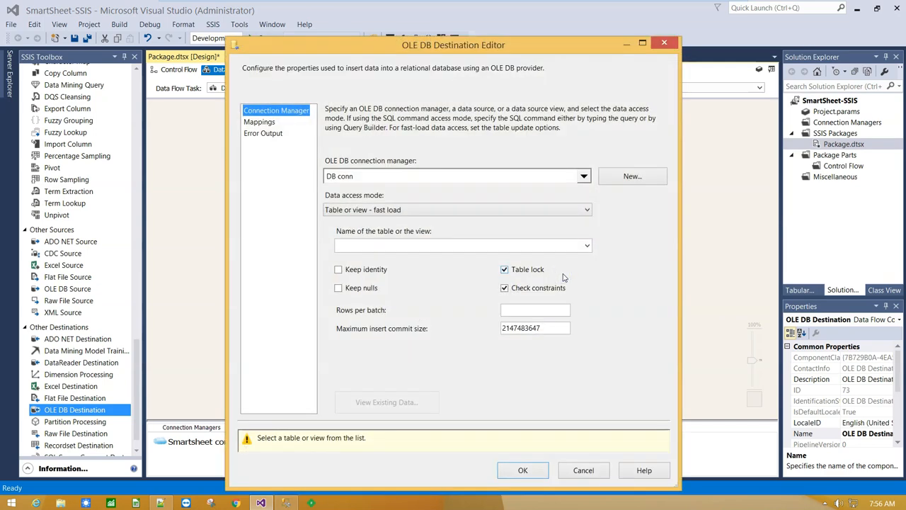
# - Target the [dbo].[Smartsheet] table through DB conn, preview its empty data and save the destination
pyautogui.click(587, 245)
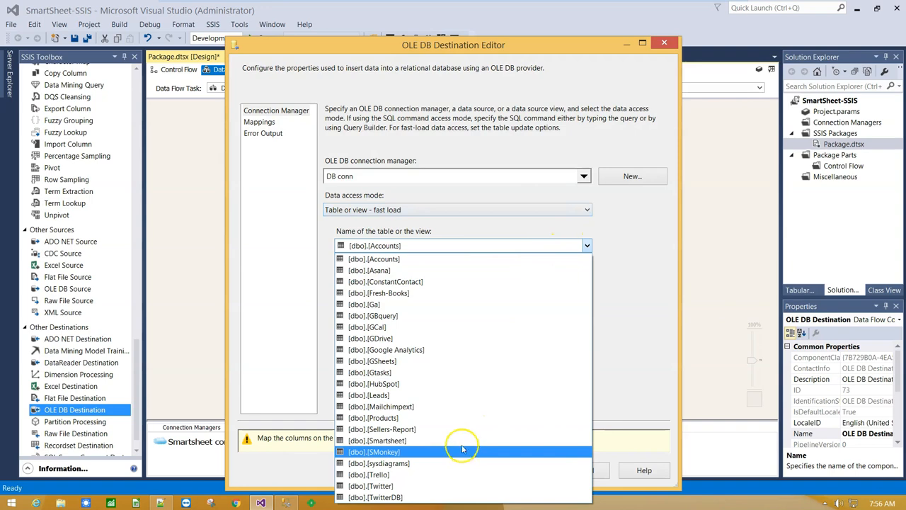
pyautogui.click(380, 440)
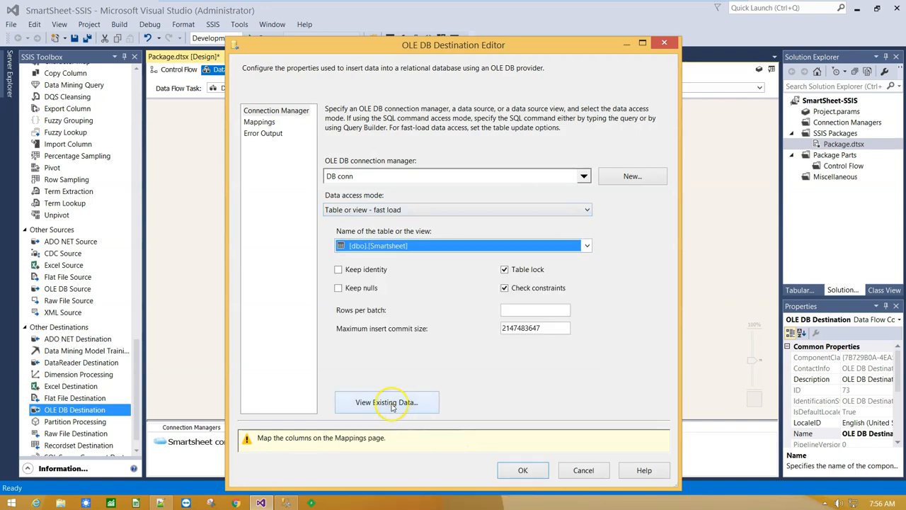
pyautogui.click(387, 403)
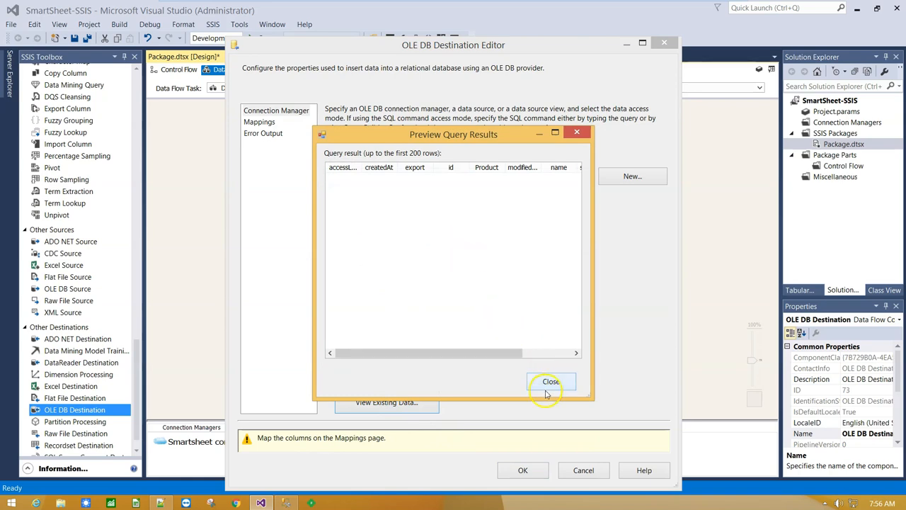
pyautogui.click(551, 382)
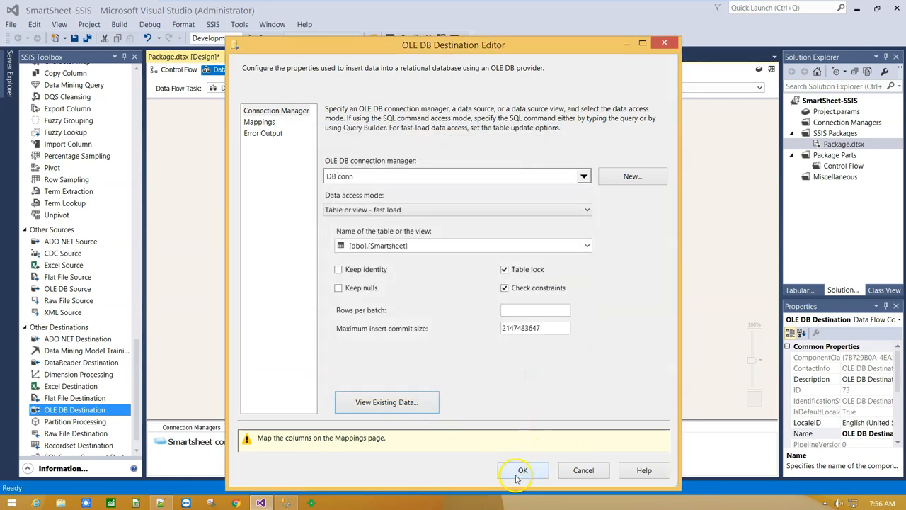
pyautogui.click(523, 470)
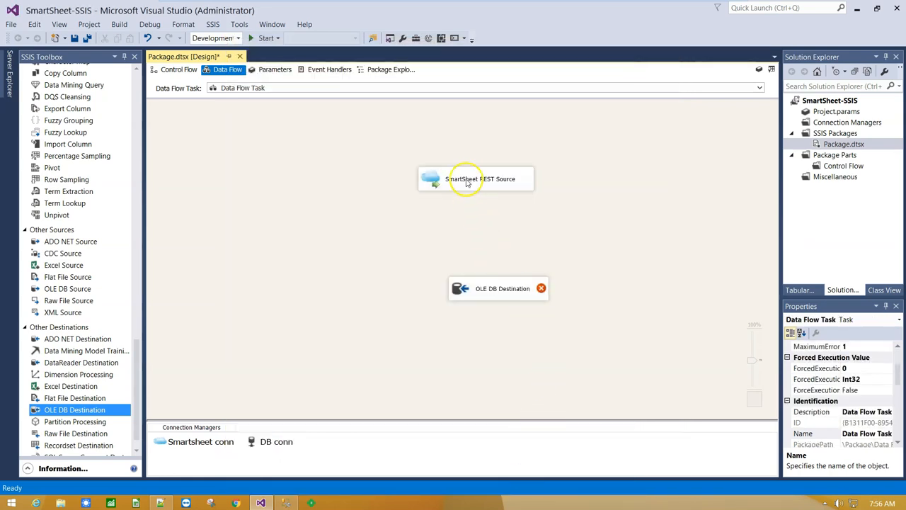
# - Link the SmartSheet REST Source to the OLE DB Destination using the Report output
pyautogui.click(476, 179)
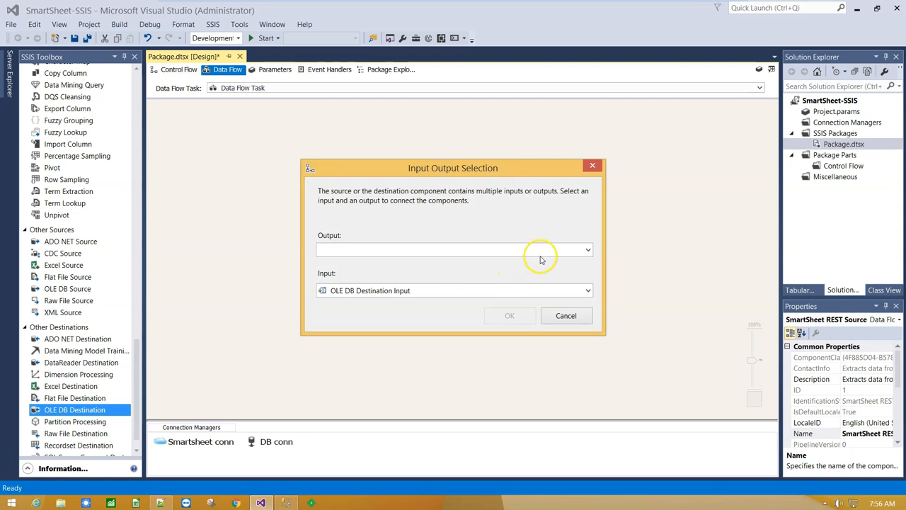
pyautogui.click(587, 249)
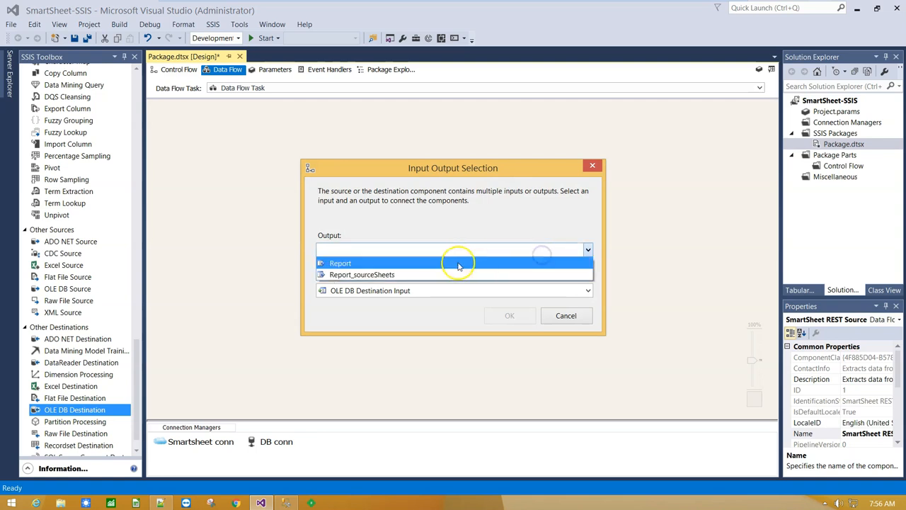
pyautogui.click(340, 262)
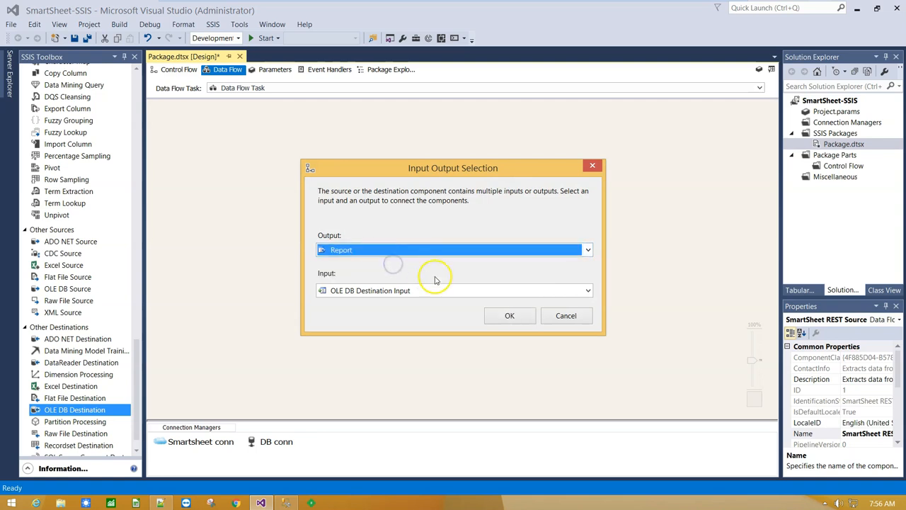
pyautogui.click(510, 314)
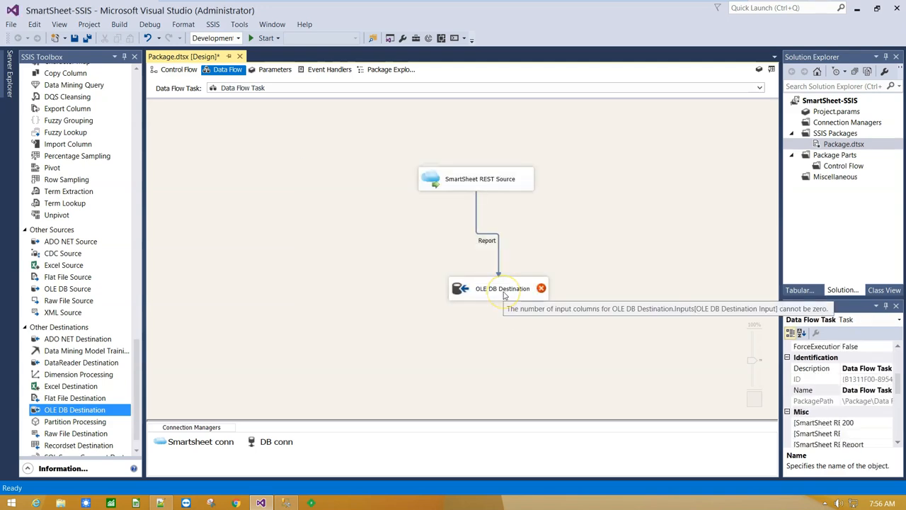
# - Review and accept the OLE DB Destination's Mappings page, clearing its error marker
pyautogui.doubleClick(502, 289)
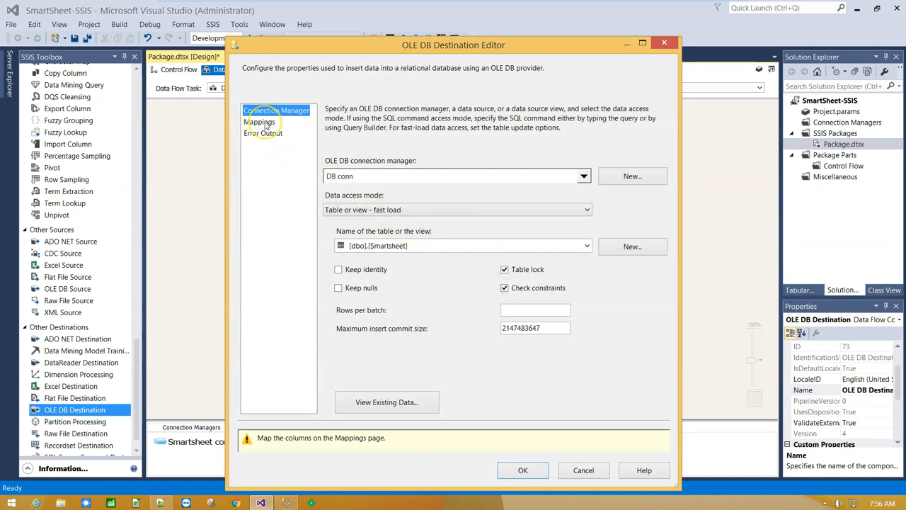
pyautogui.click(259, 122)
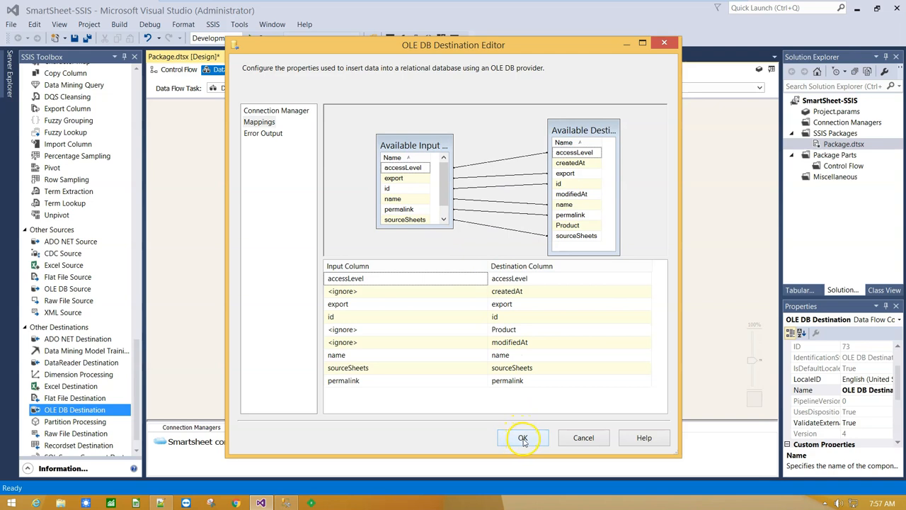
pyautogui.click(523, 438)
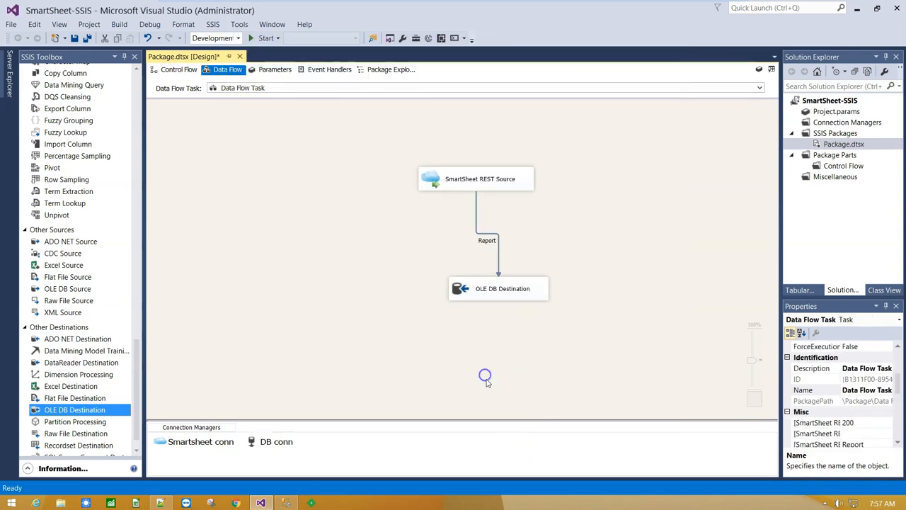
pyautogui.moveTo(280, 54)
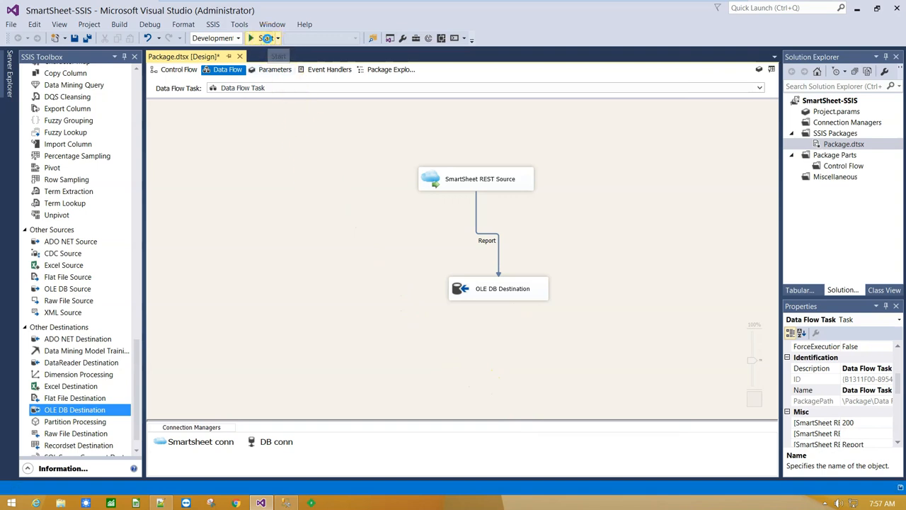
# - Execute the package so 10 Report rows load into the OLE DB Destination
pyautogui.click(252, 37)
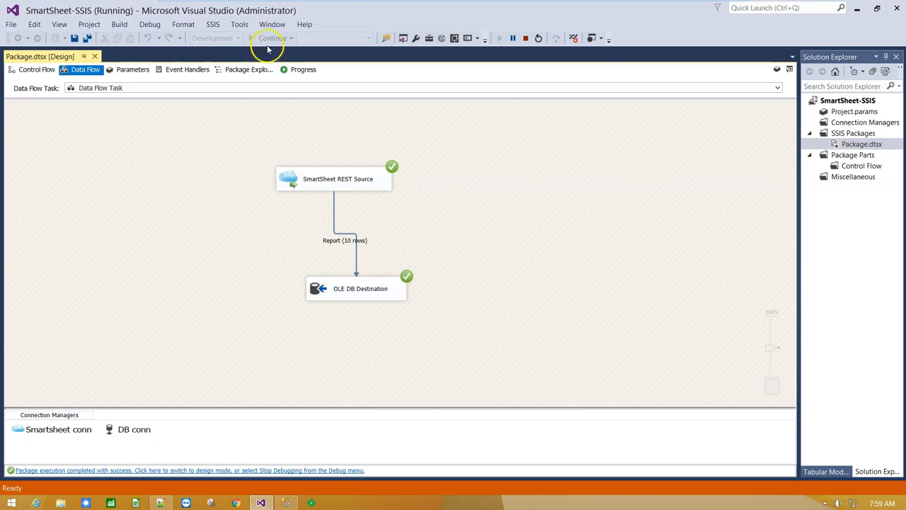
pyautogui.moveTo(389, 255)
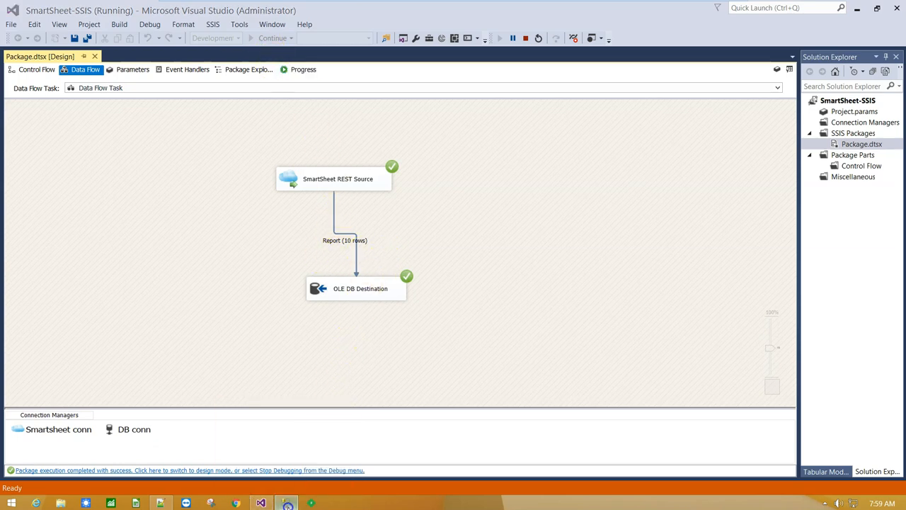
# - Run the SELECT TOP 1000 query on dbo.Smartsheet in SSMS, showing the 10 imported rows, then return to SSIS
pyautogui.click(261, 504)
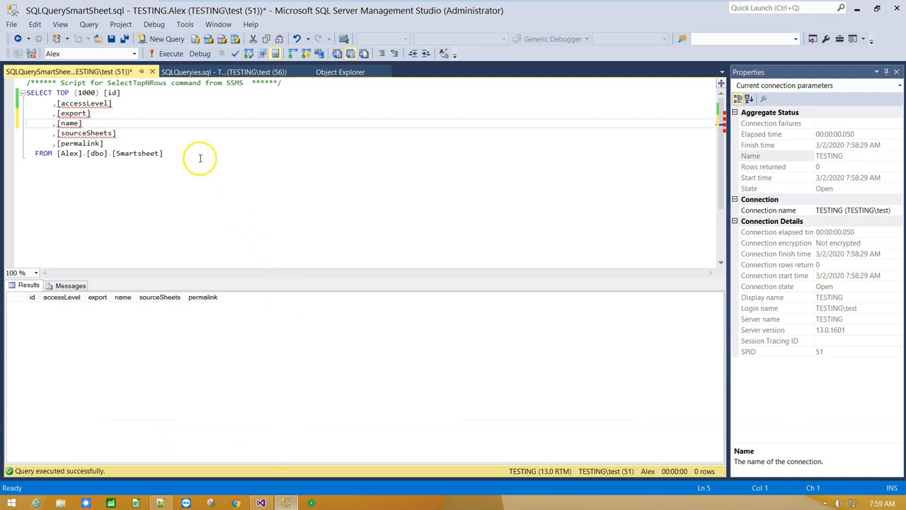
pyautogui.click(170, 54)
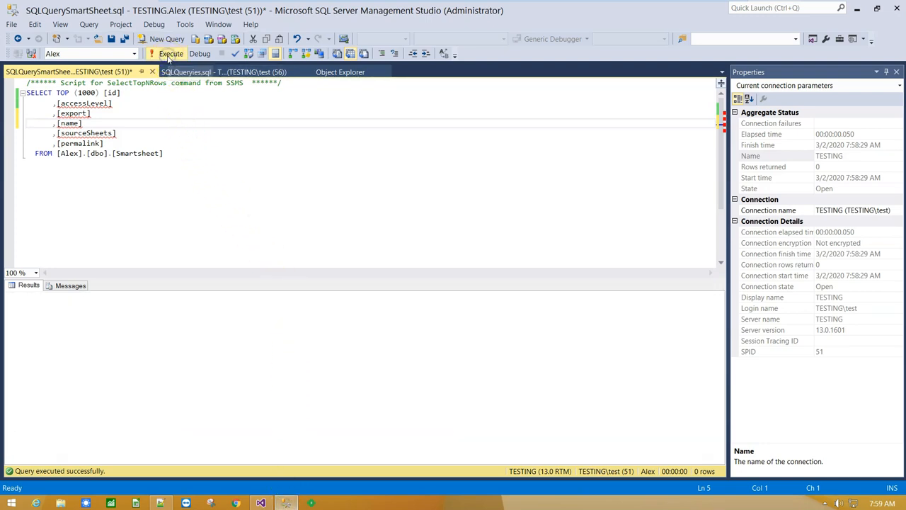
pyautogui.click(169, 54)
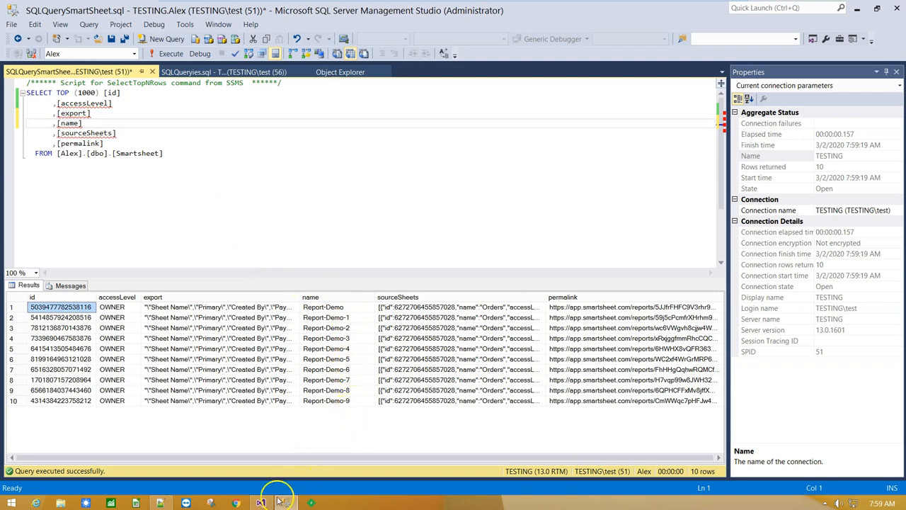
pyautogui.click(261, 502)
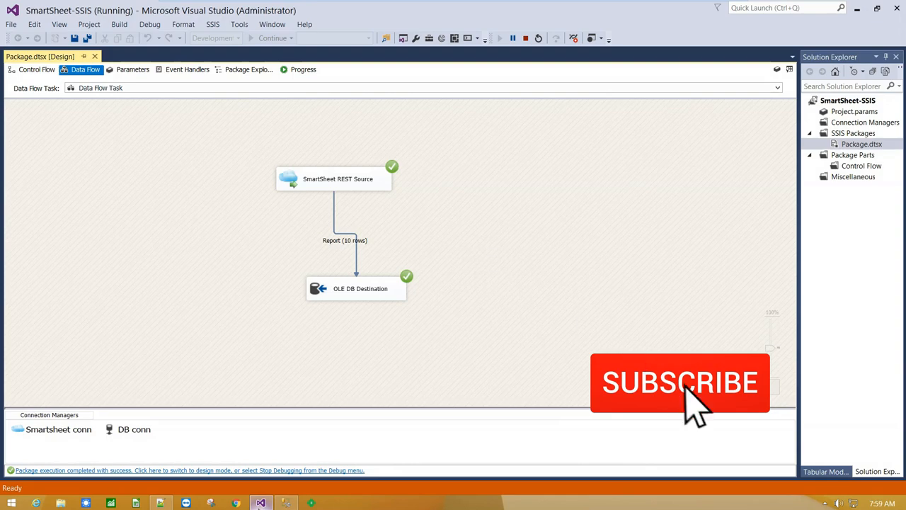
pyautogui.click(680, 382)
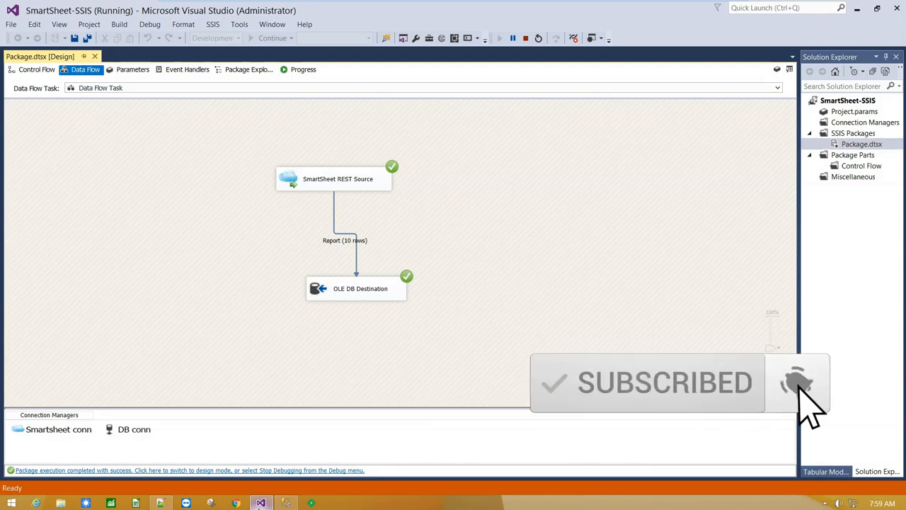